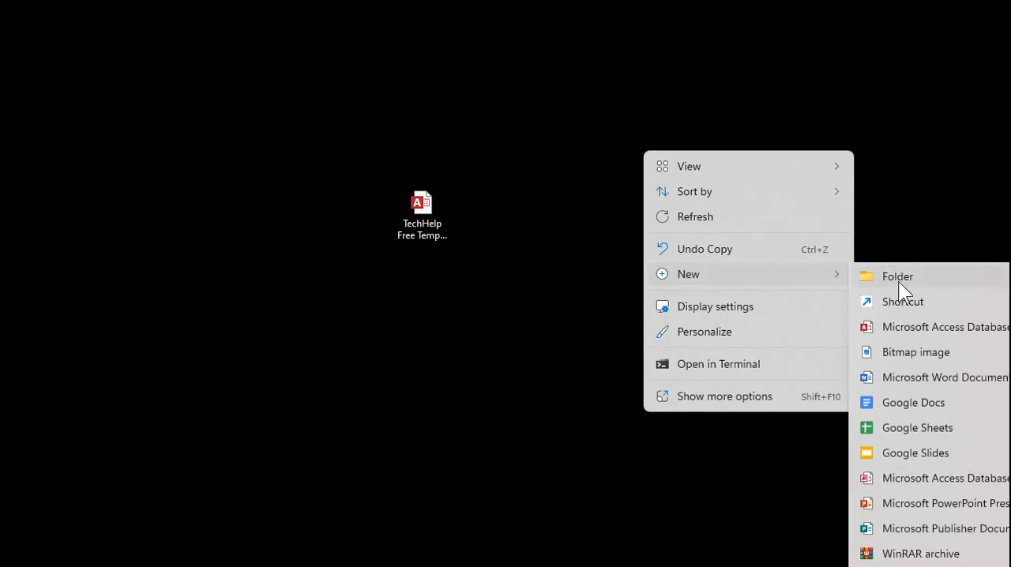
Create database-folder holding the template copy renamed customer-db.accdb, then open it
{"action": "left_click", "coordinate": [898, 276]}
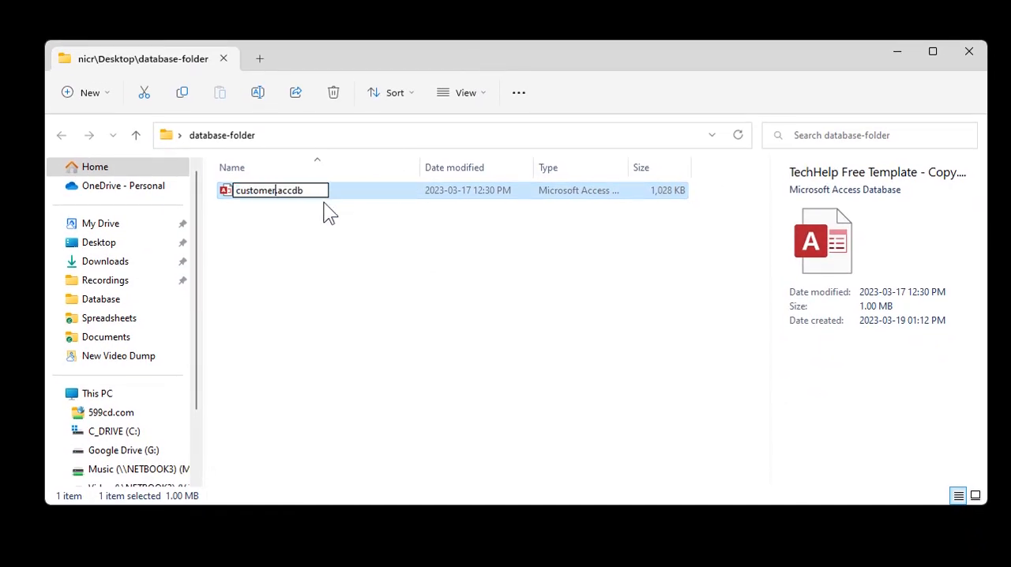
{"action": "key", "text": "Return"}
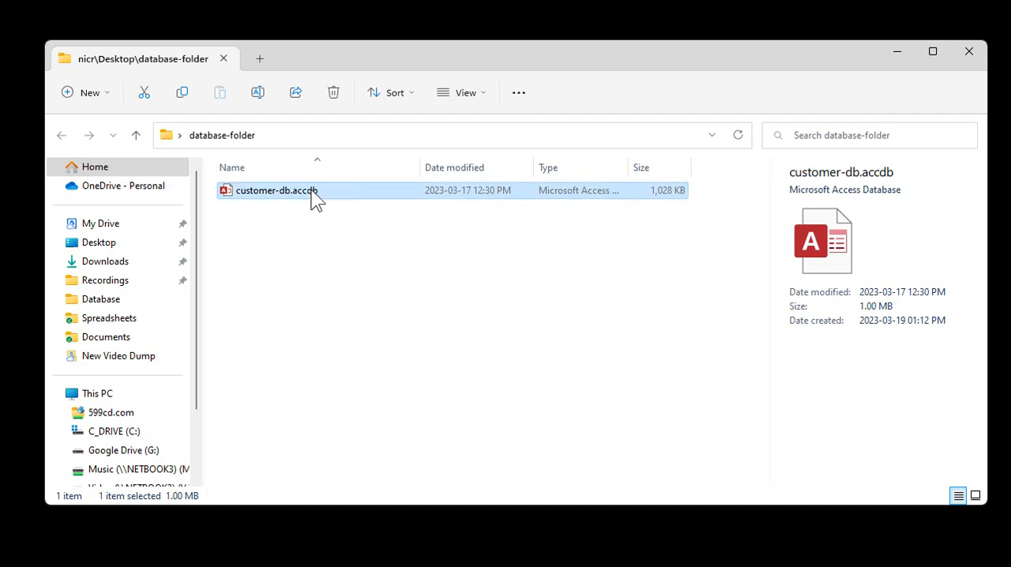
{"action": "double_click", "coordinate": [276, 190]}
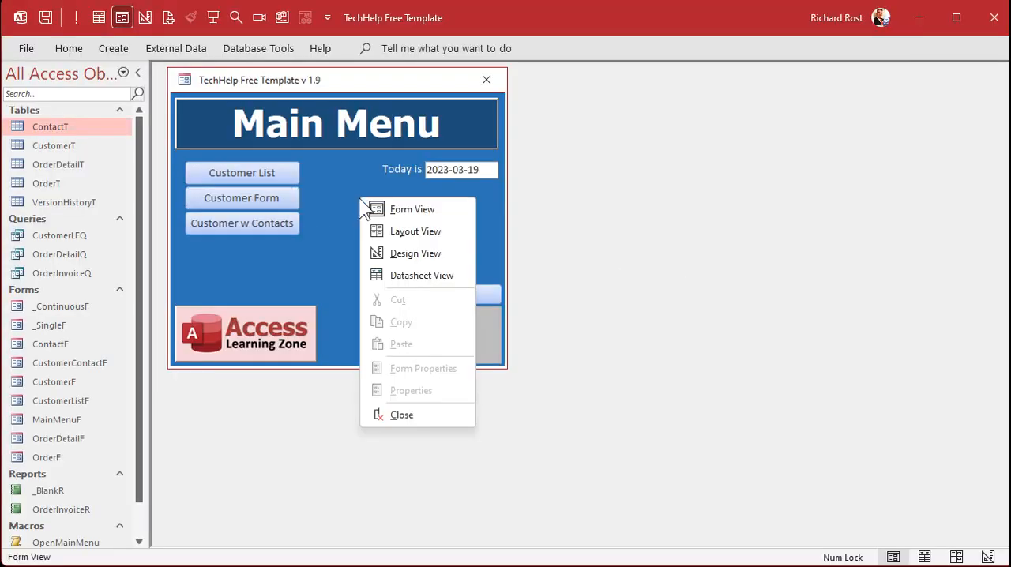
Caption the MainMenuF title 'Customers', fill the title label and Detail section purple, and close
{"action": "left_click", "coordinate": [415, 253]}
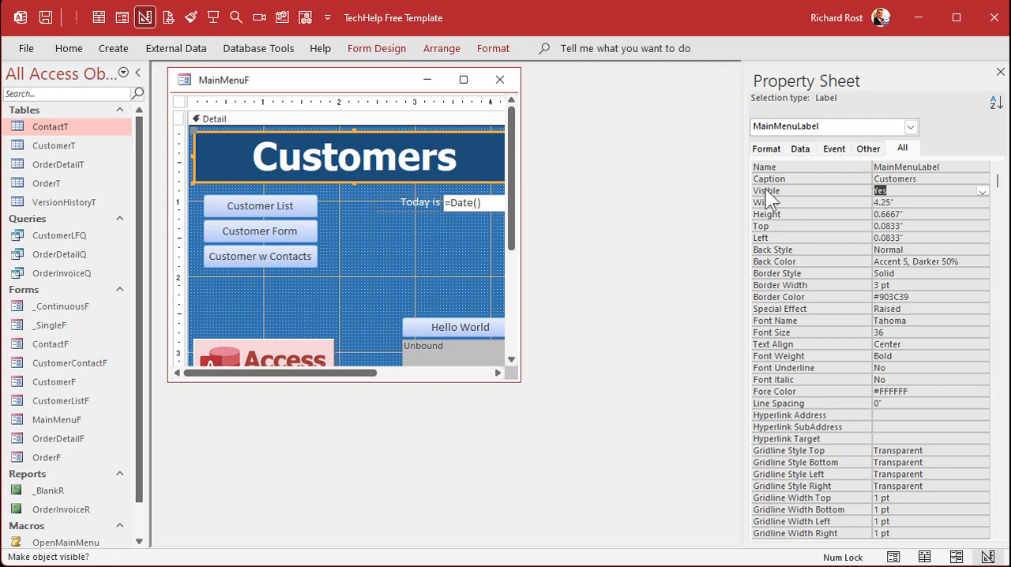
{"action": "left_click", "coordinate": [493, 49]}
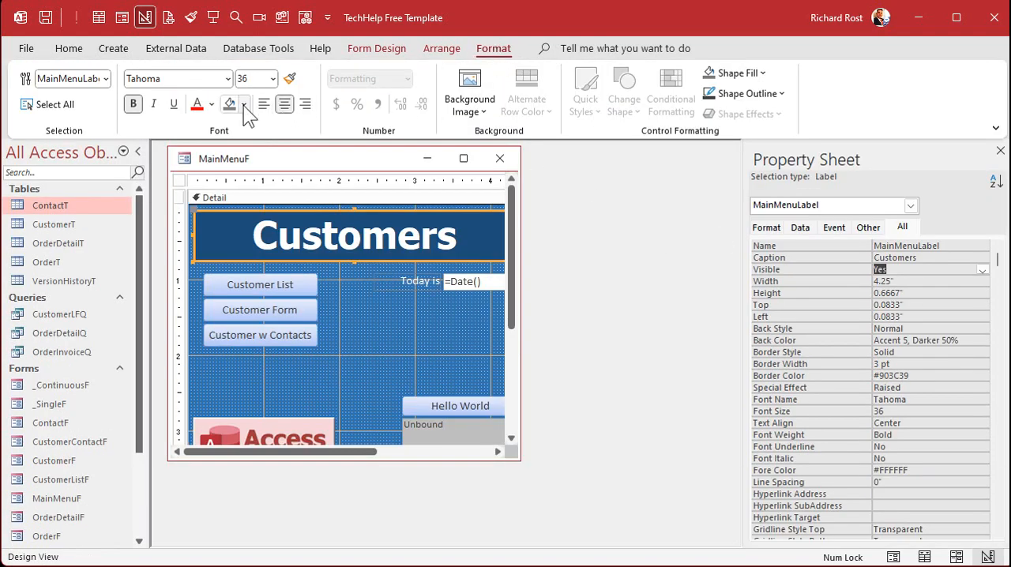
{"action": "left_click", "coordinate": [246, 104]}
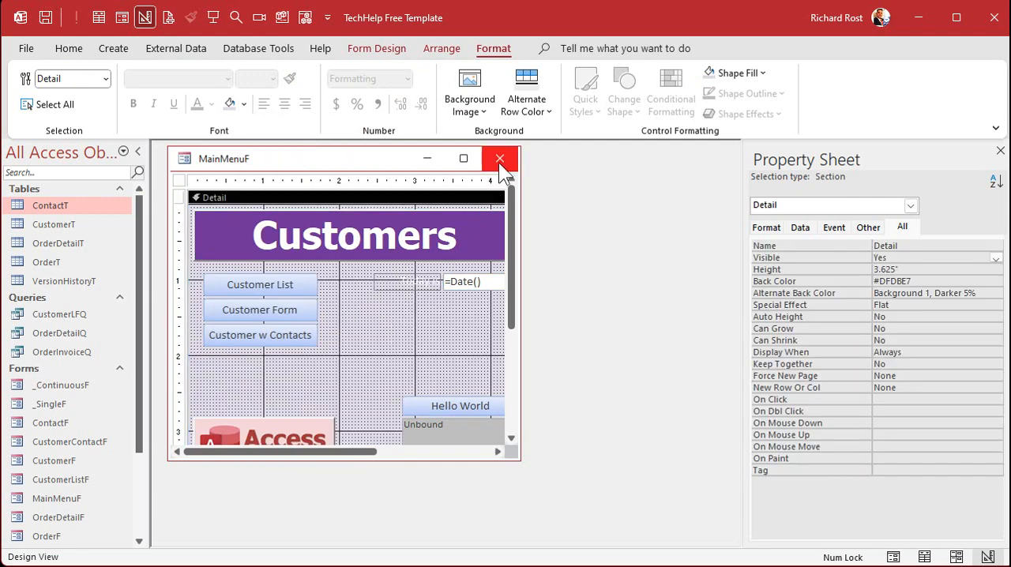
{"action": "left_click", "coordinate": [500, 159]}
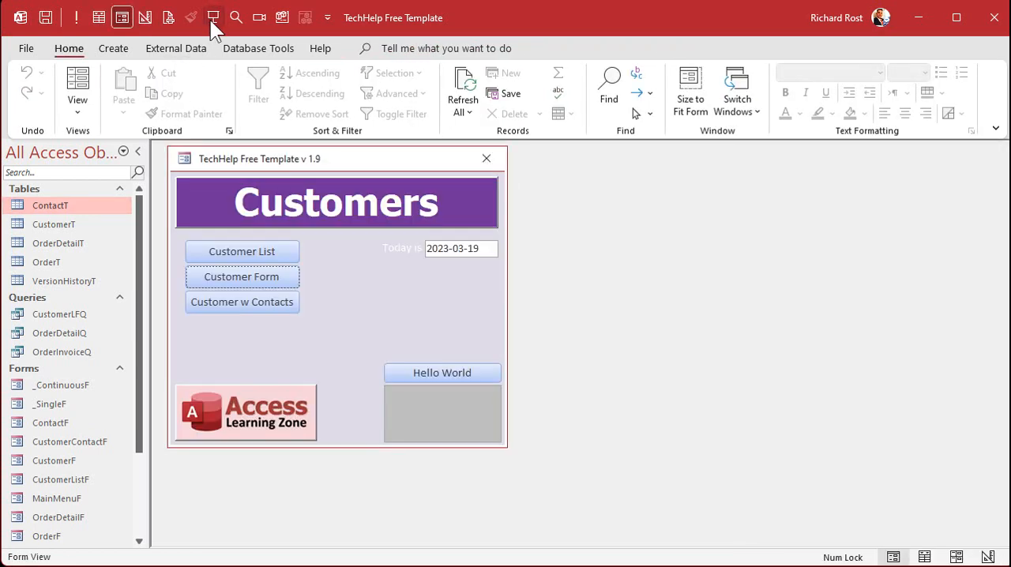
{"action": "mouse_move", "coordinate": [995, 18]}
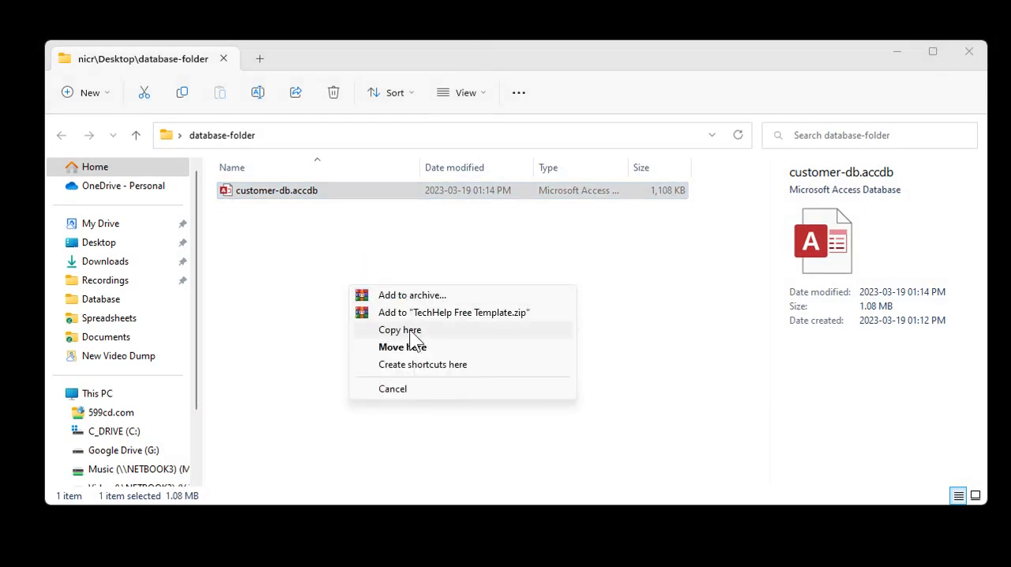
Copy the template into database-folder as vendor-db.accdb and open it
{"action": "left_click", "coordinate": [400, 330]}
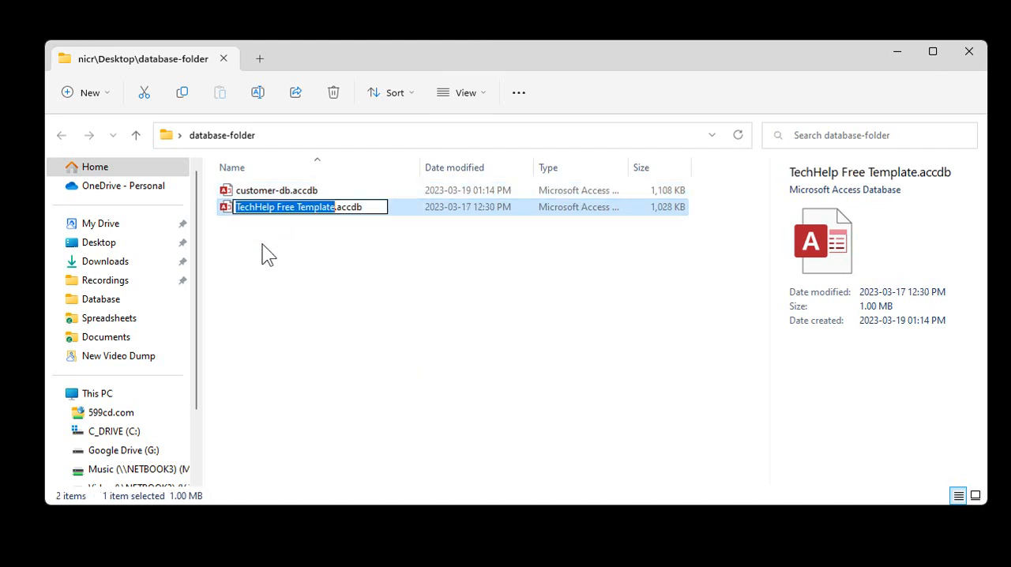
{"action": "type", "text": "vendor-db.accdb"}
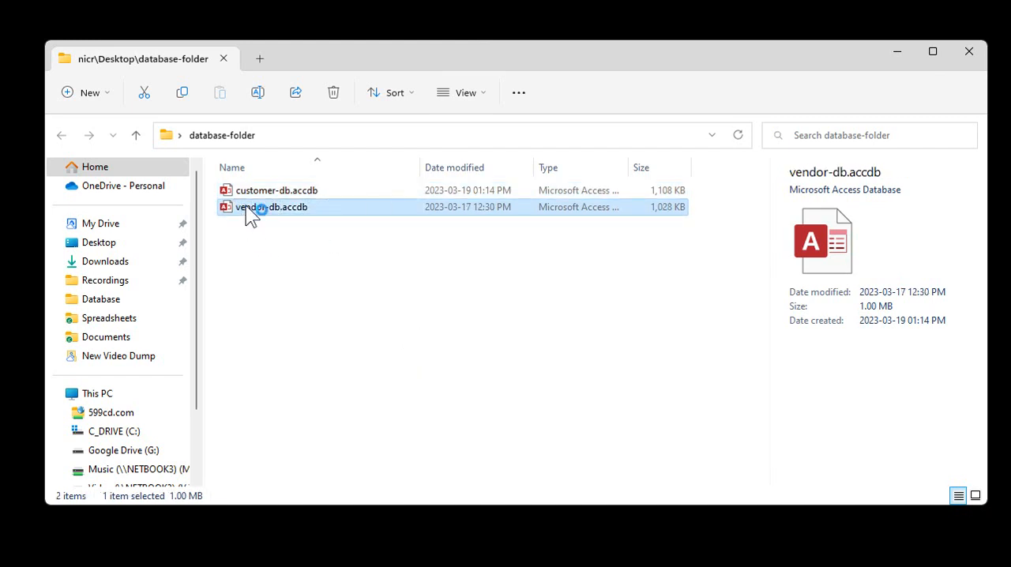
{"action": "double_click", "coordinate": [271, 207]}
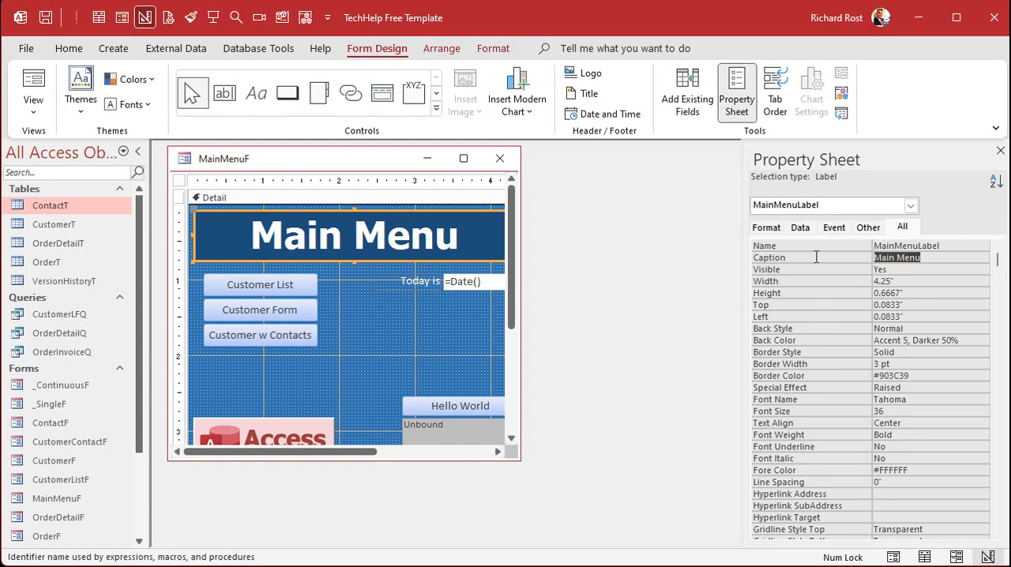
Caption the title 'Vendors', colour the title and form background green, and select the first button
{"action": "type", "text": "Vendors"}
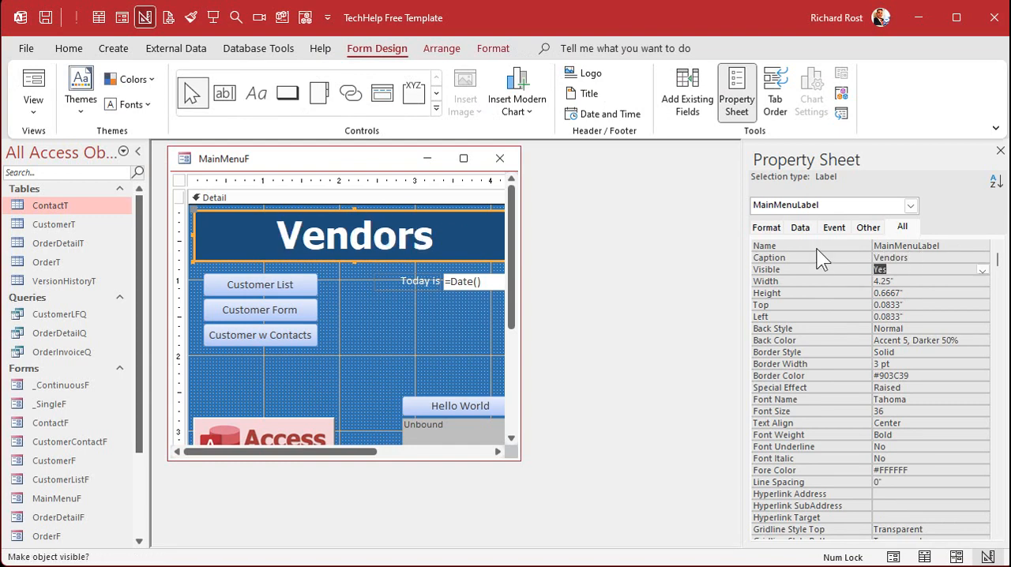
{"action": "left_click", "coordinate": [493, 49]}
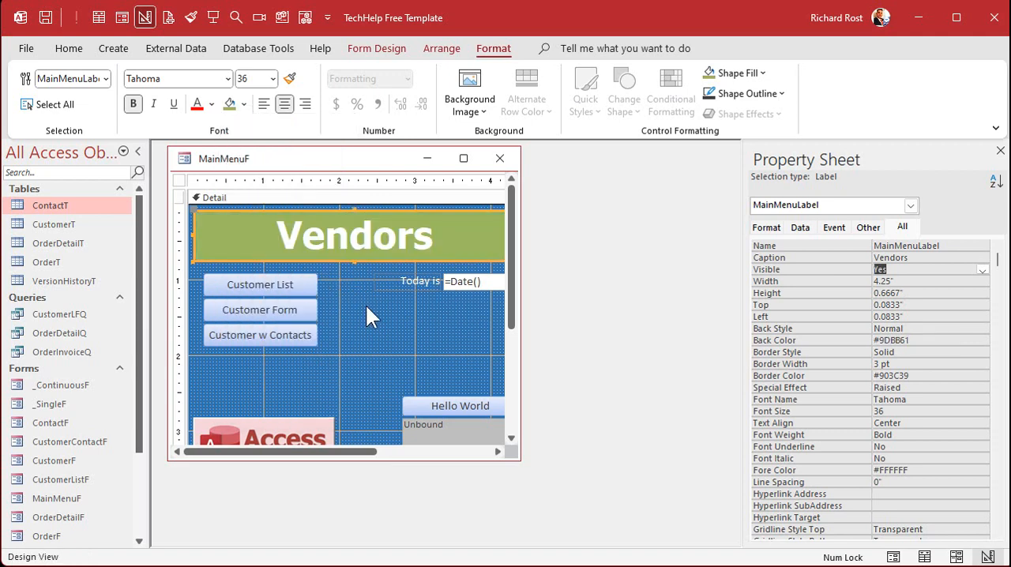
{"action": "left_click", "coordinate": [244, 104]}
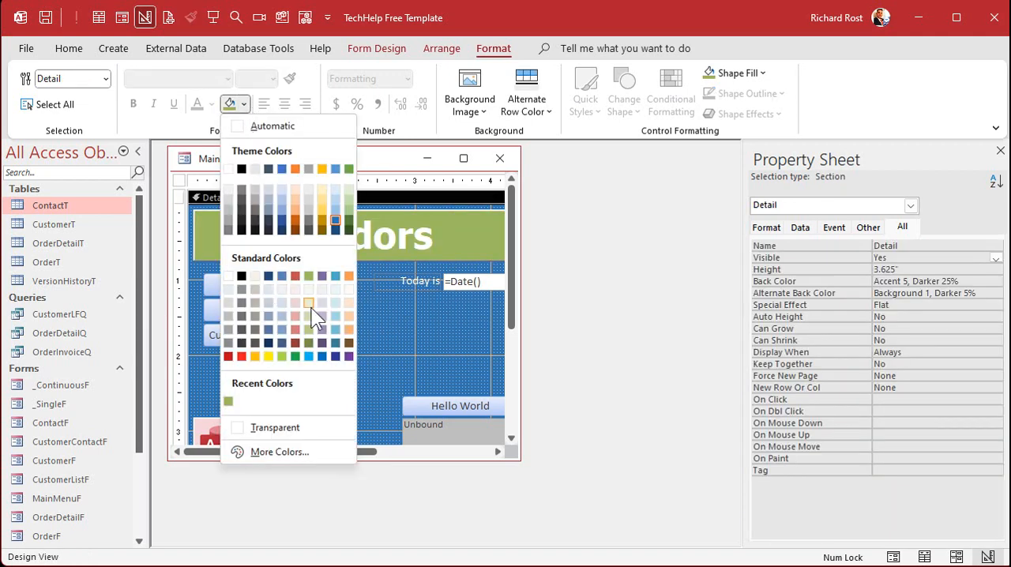
{"action": "left_click", "coordinate": [308, 303]}
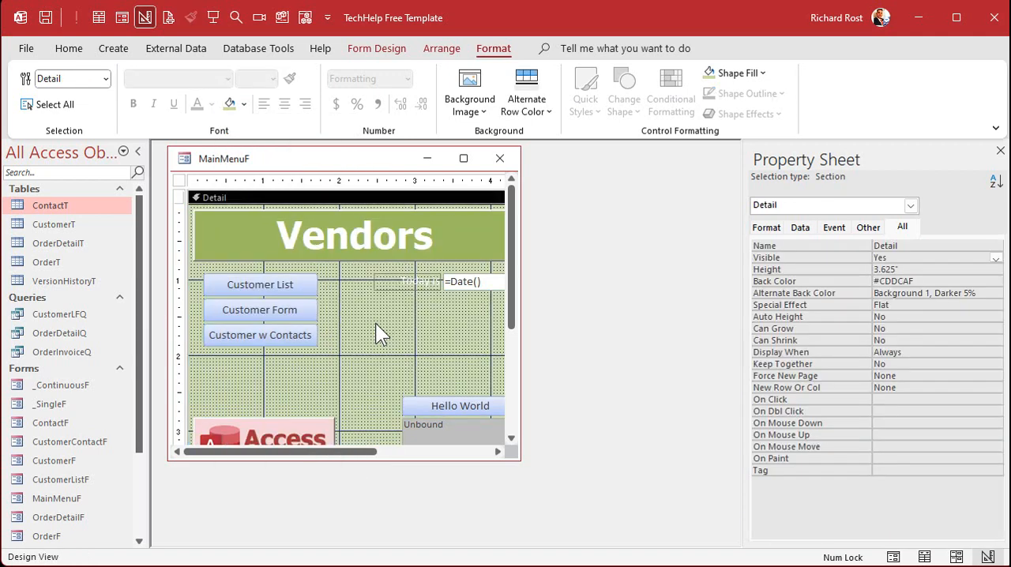
{"action": "left_click", "coordinate": [260, 285]}
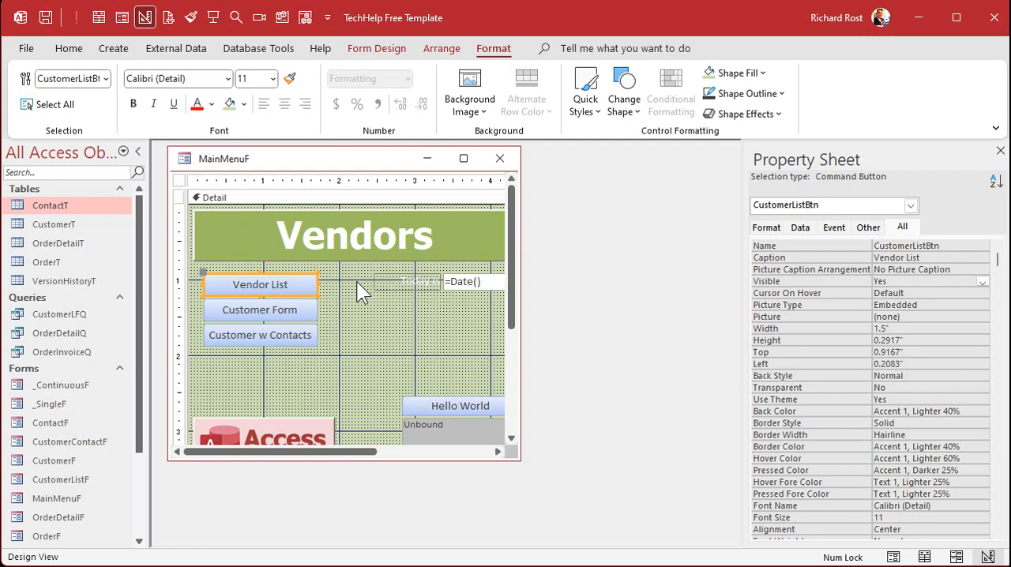
{"action": "mouse_move", "coordinate": [52, 324]}
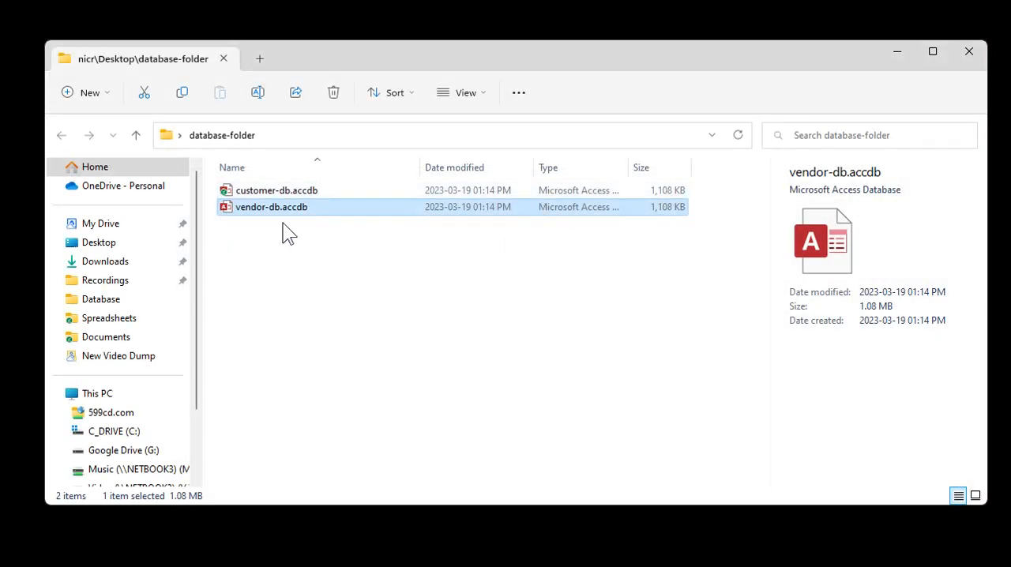
{"action": "mouse_move", "coordinate": [276, 303]}
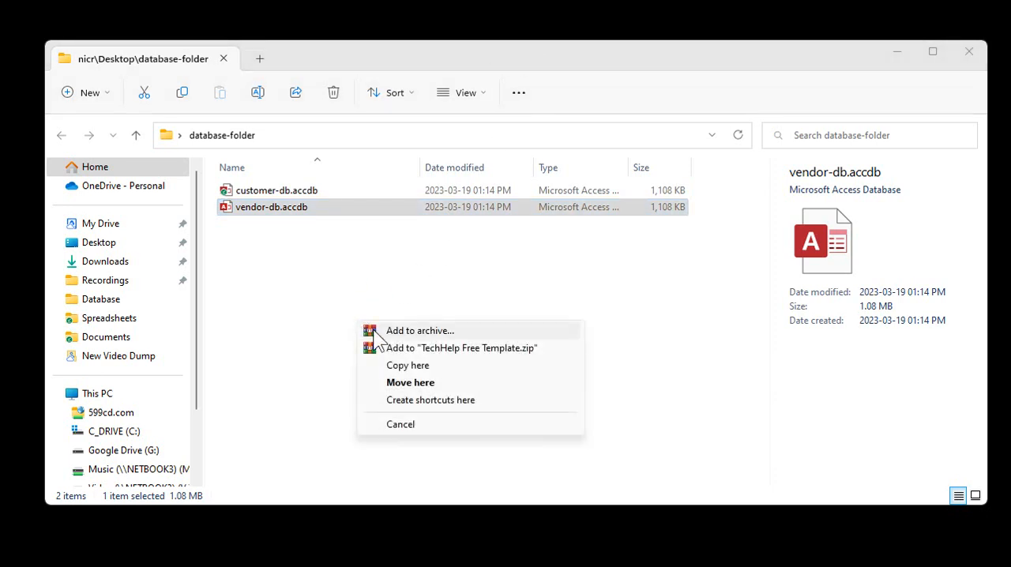
Copy the template into database-folder as launcher.accdb and open it
{"action": "left_click", "coordinate": [408, 365]}
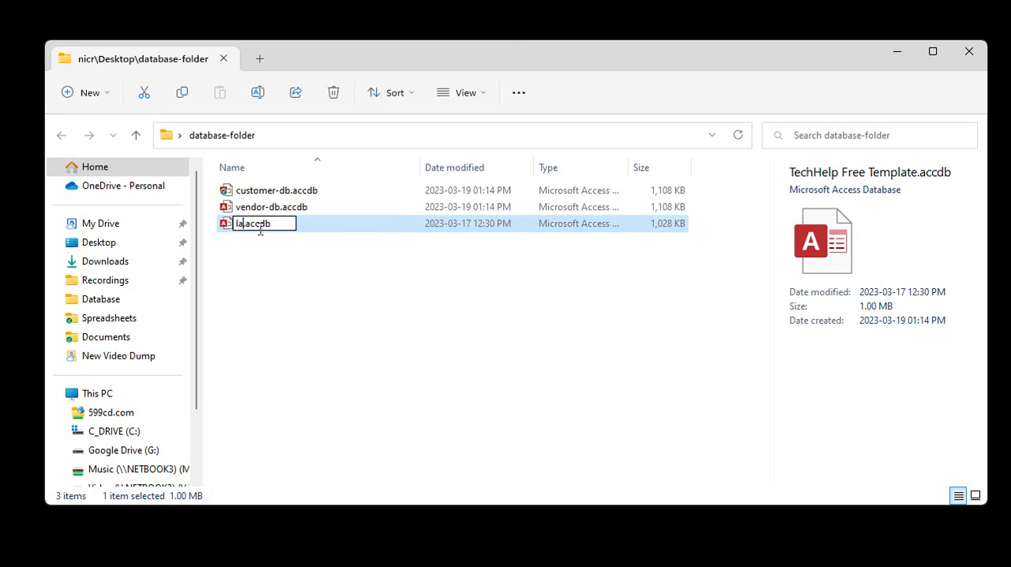
{"action": "type", "text": "uncher"}
{"action": "key", "text": "Return"}
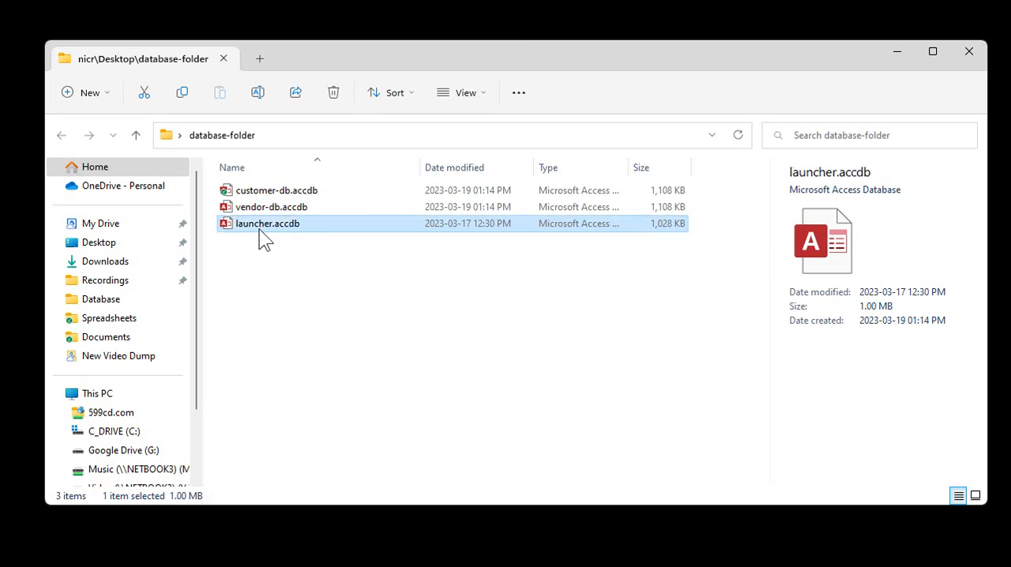
{"action": "double_click", "coordinate": [268, 223]}
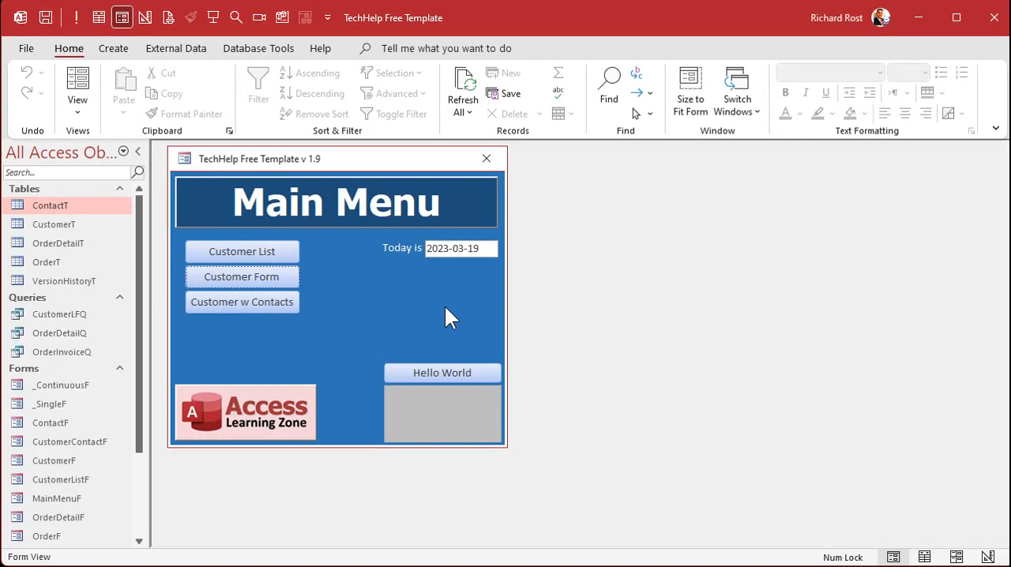
{"action": "mouse_move", "coordinate": [71, 218]}
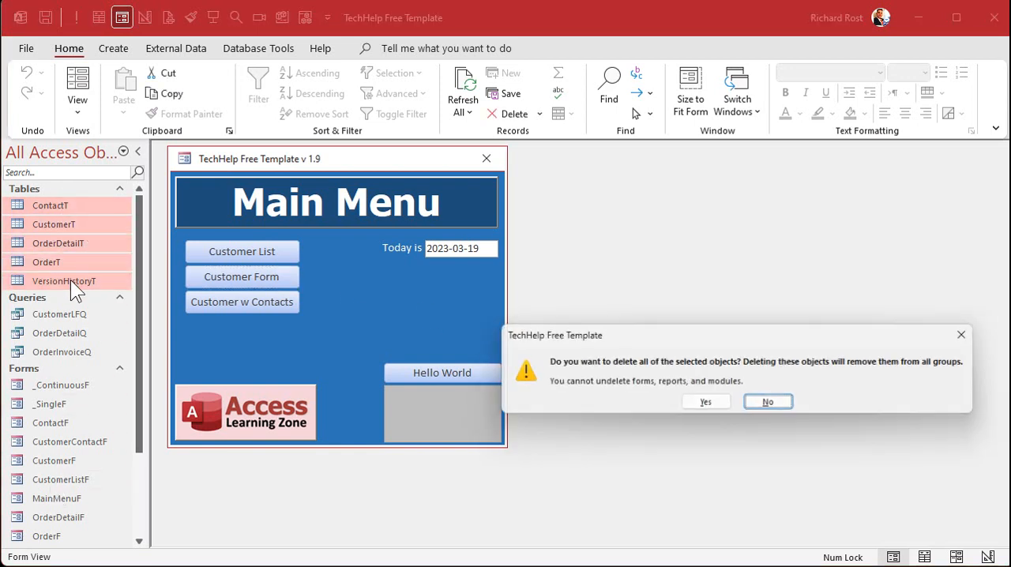
Delete the launcher's tables and their relationships, the customer and order forms, and both reports
{"action": "left_click", "coordinate": [705, 401]}
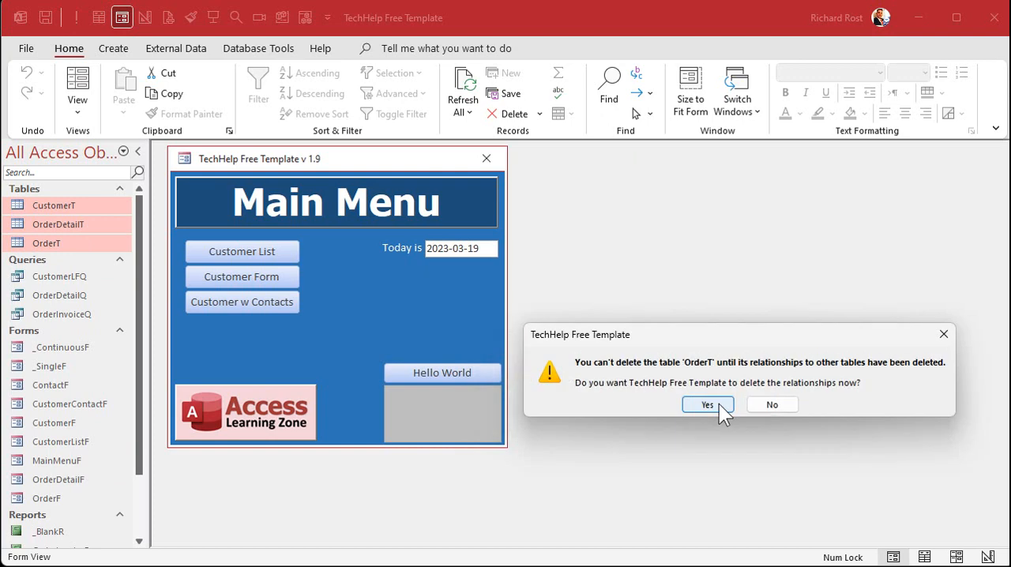
{"action": "left_click", "coordinate": [707, 404]}
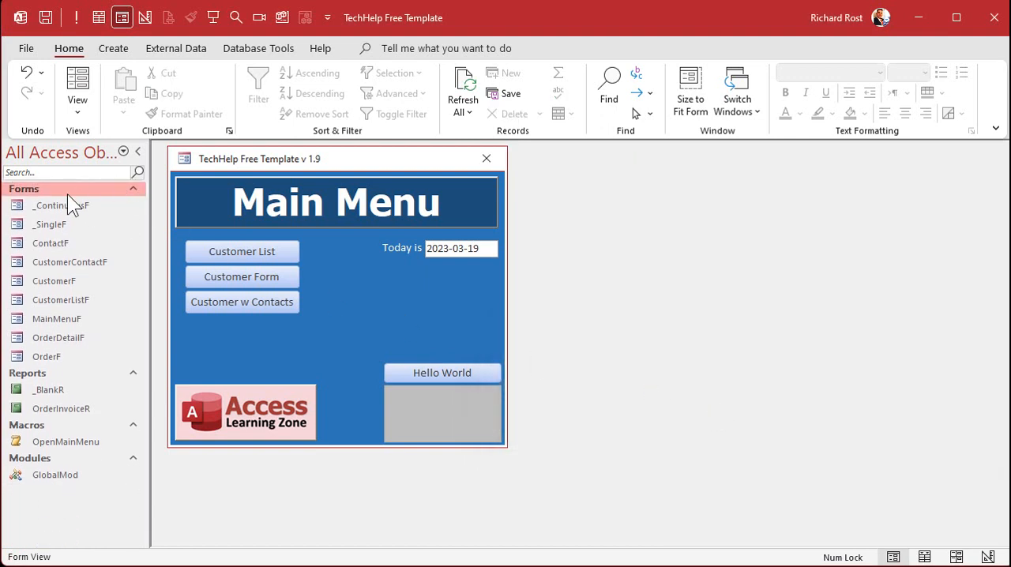
{"action": "left_click", "coordinate": [49, 224]}
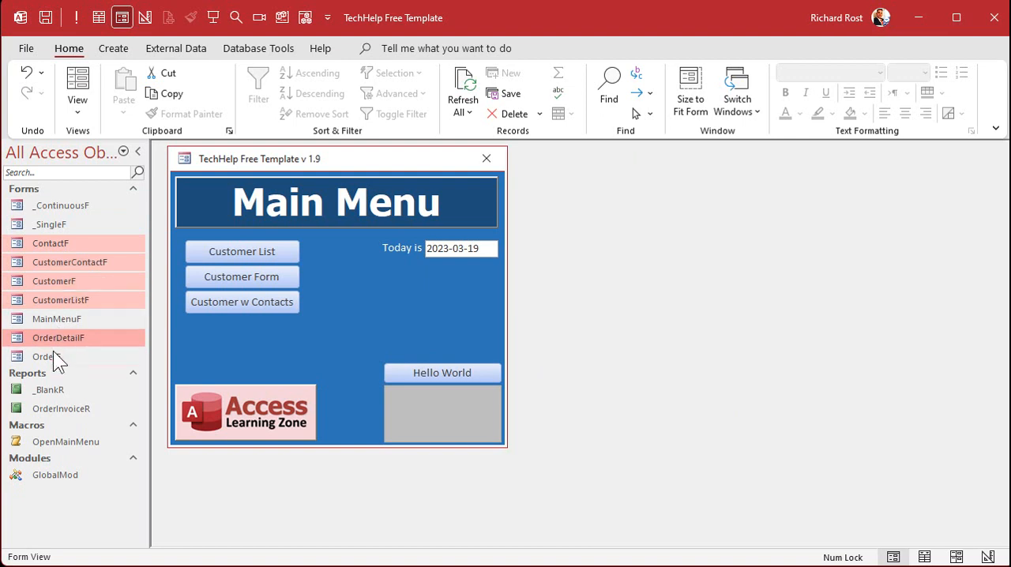
{"action": "key", "text": "Delete"}
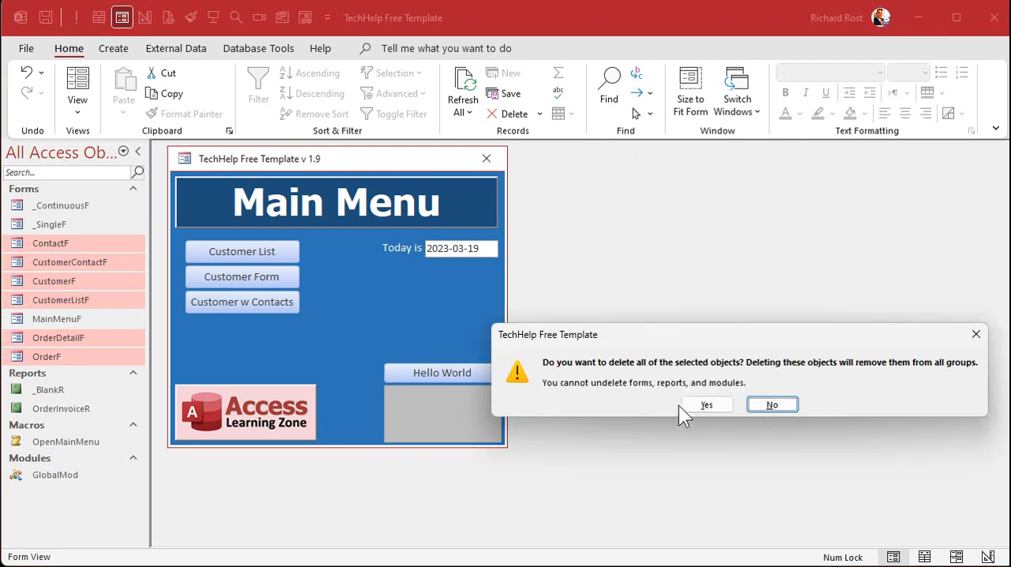
{"action": "left_click", "coordinate": [707, 405]}
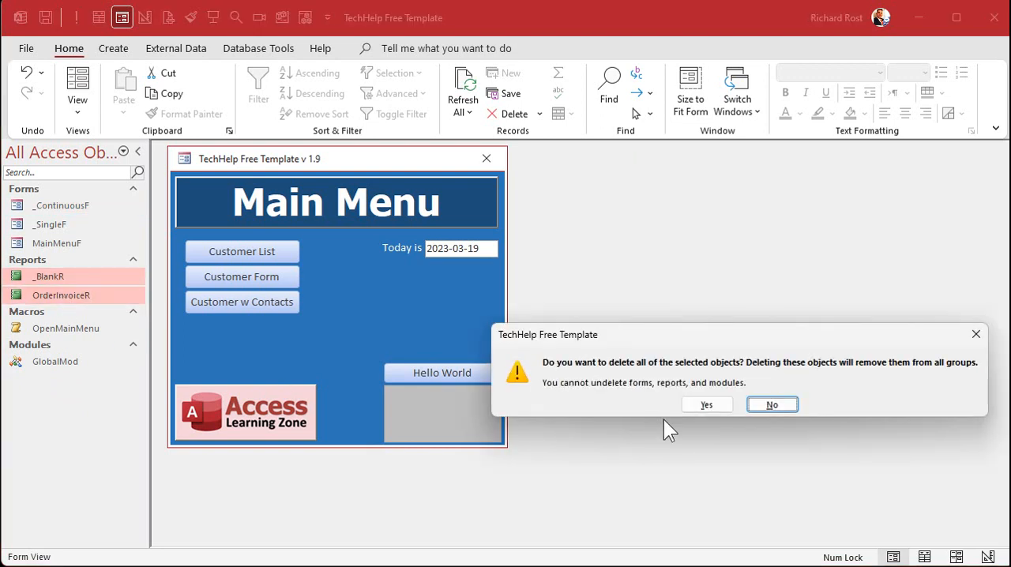
{"action": "left_click", "coordinate": [706, 404]}
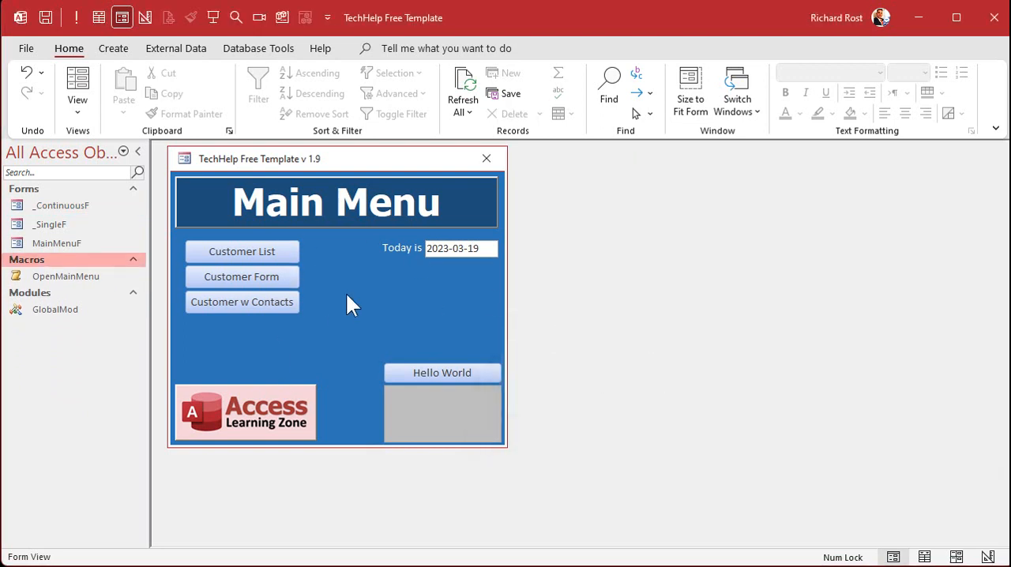
{"action": "left_click", "coordinate": [55, 309]}
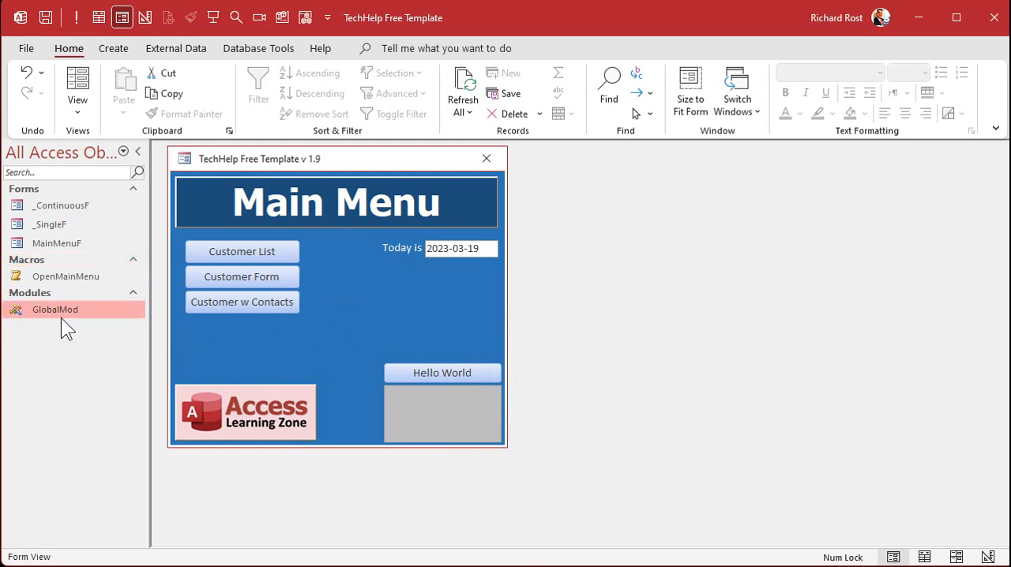
{"action": "mouse_move", "coordinate": [364, 166]}
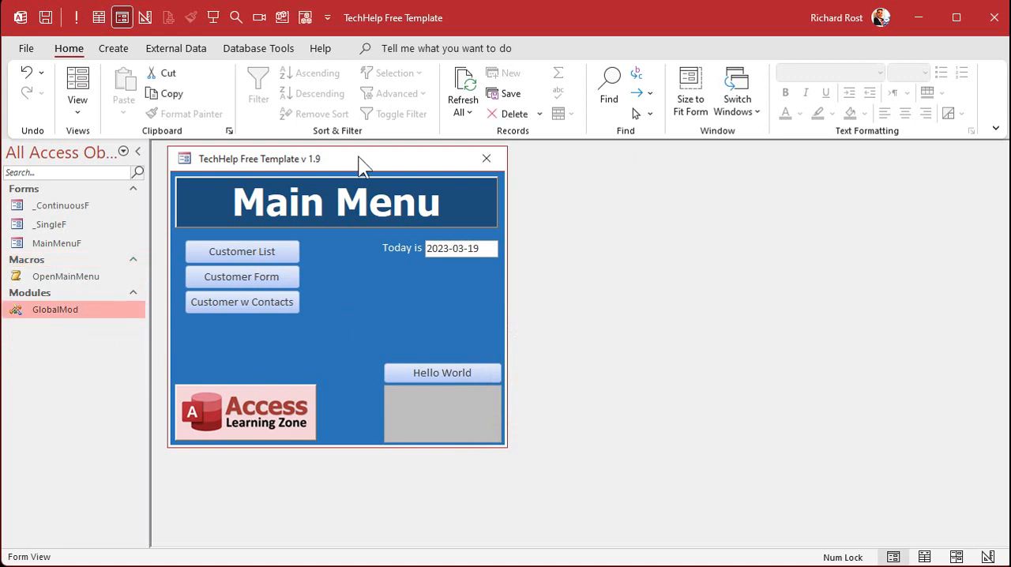
In Design View, create the On Click event procedure for CustomerBtn, captioned Open Customer DB
{"action": "right_click", "coordinate": [359, 166]}
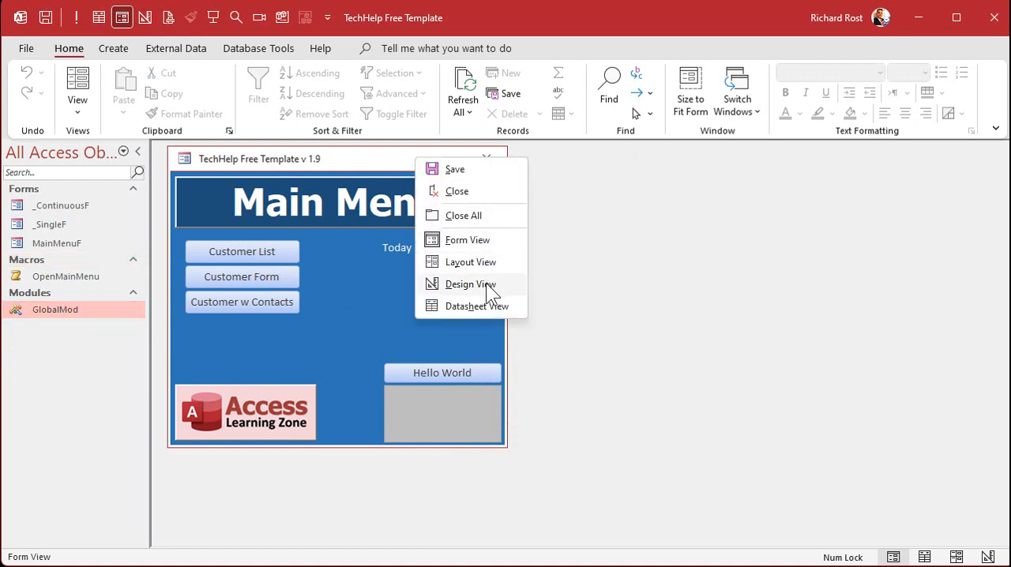
{"action": "left_click", "coordinate": [471, 284]}
{"action": "type", "text": "Open Customer DB"}
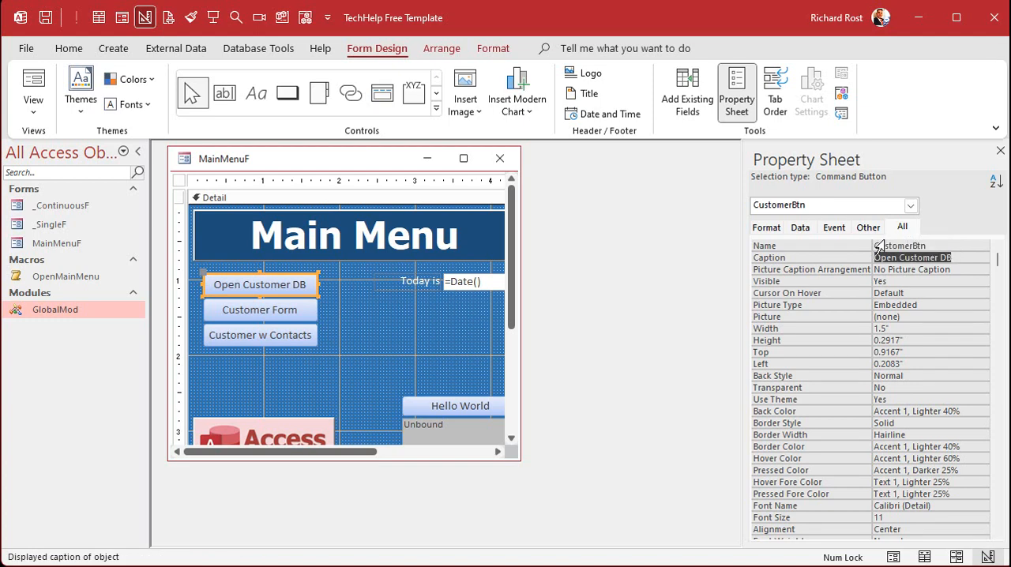
{"action": "mouse_move", "coordinate": [841, 243]}
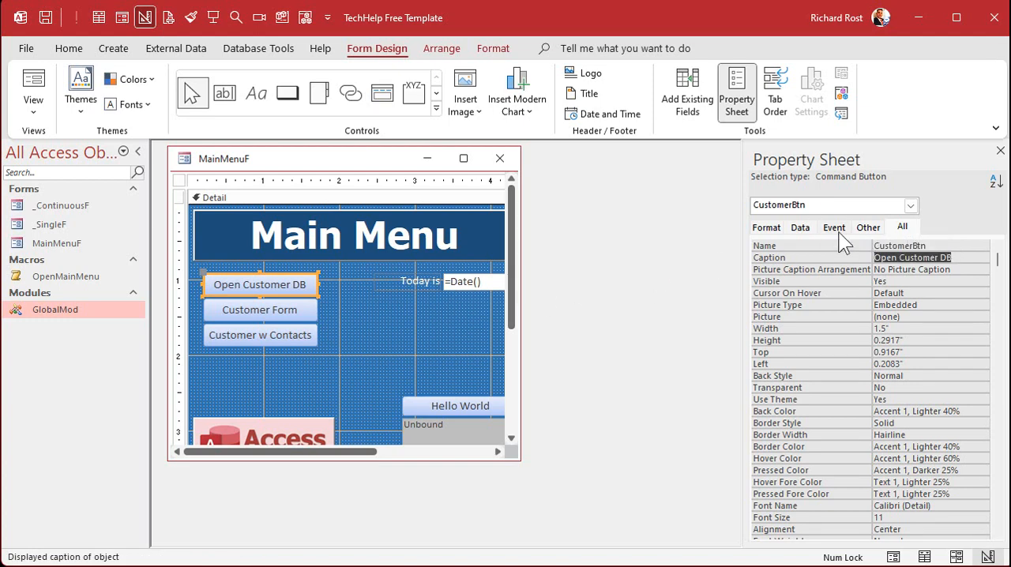
{"action": "left_click", "coordinate": [834, 227]}
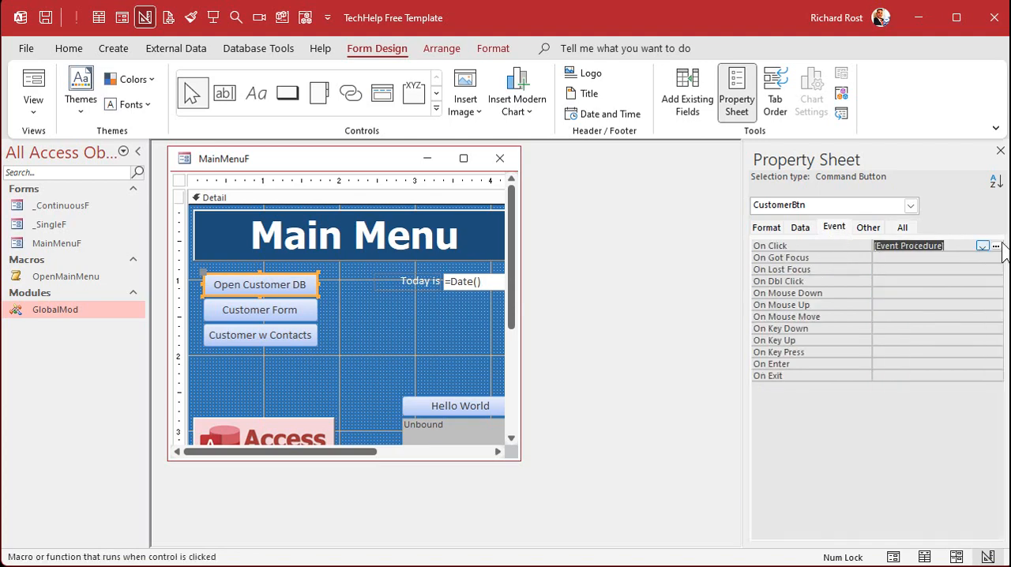
{"action": "left_click", "coordinate": [997, 246]}
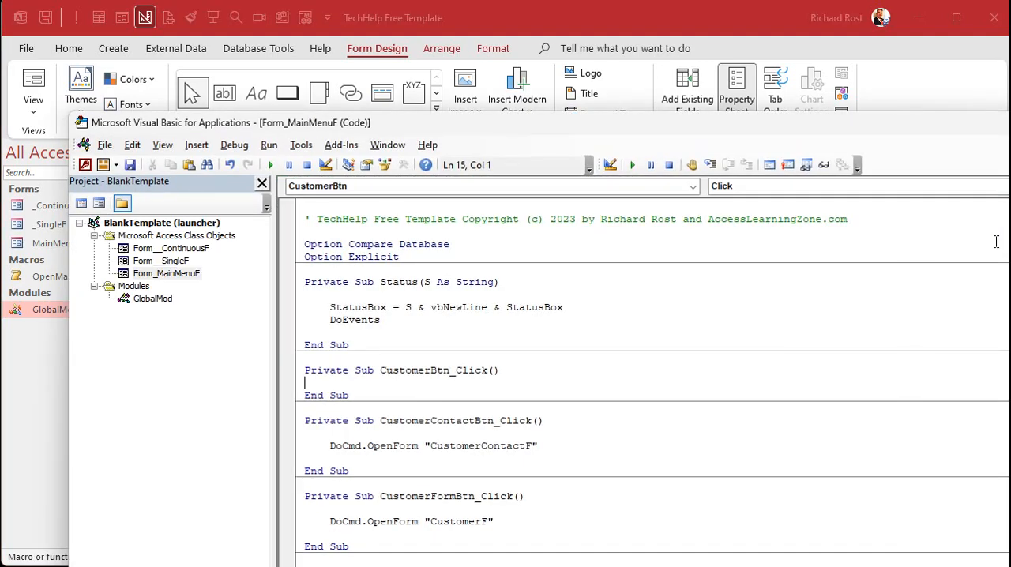
{"action": "mouse_move", "coordinate": [470, 130]}
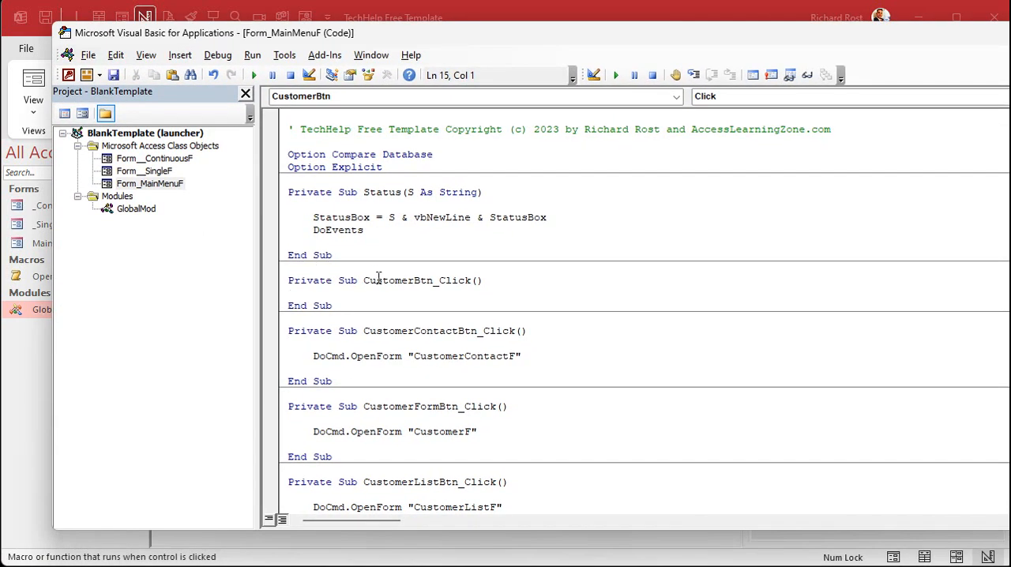
Delete the CustomerContactBtn, CustomerFormBtn, CustomerListBtn and HelloWorldBtn subs, then start typing FollowHyperlink
{"action": "scroll", "scroll_direction": "down", "scroll_amount": 3}
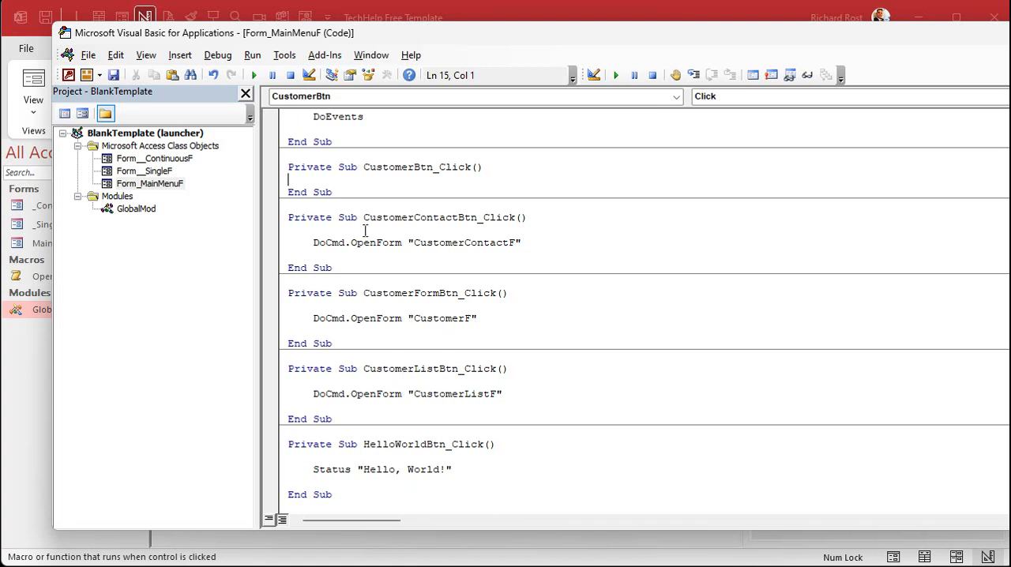
{"action": "left_click_drag", "start_coordinate": [288, 217], "coordinate": [514, 487]}
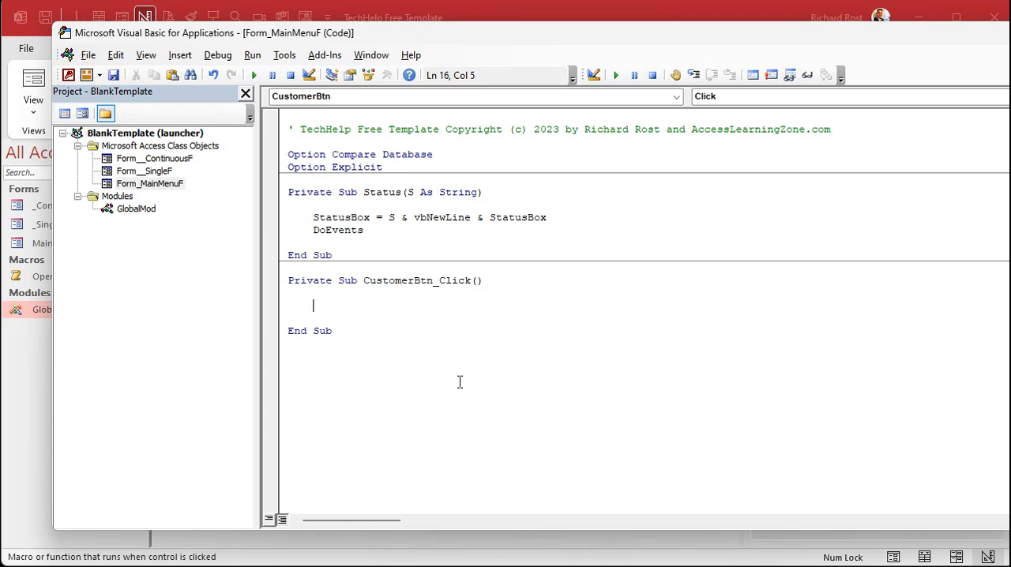
{"action": "type", "text": "follo"}
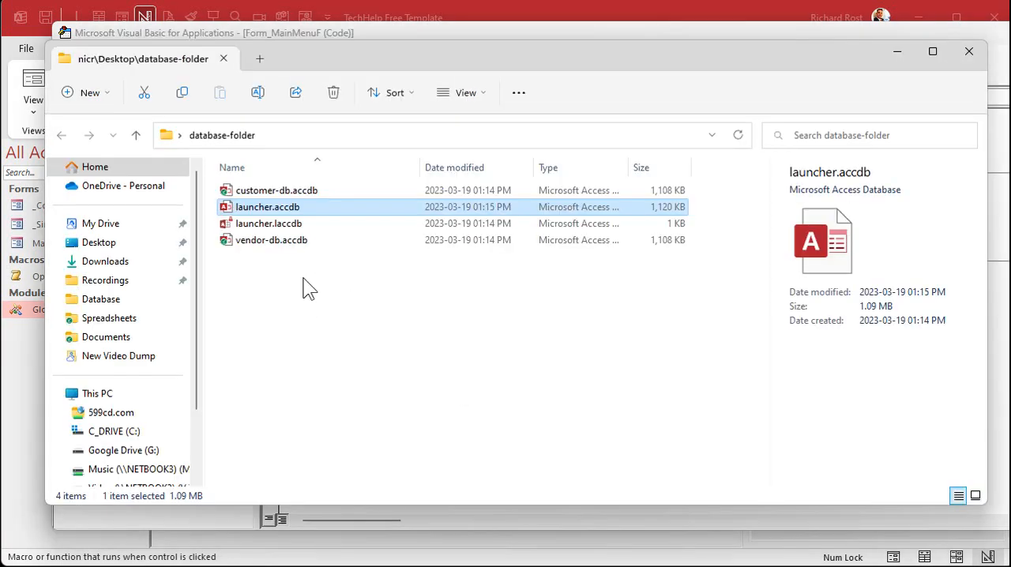
Select database-folder's full path in the File Explorer address bar for copying
{"action": "left_click", "coordinate": [435, 136]}
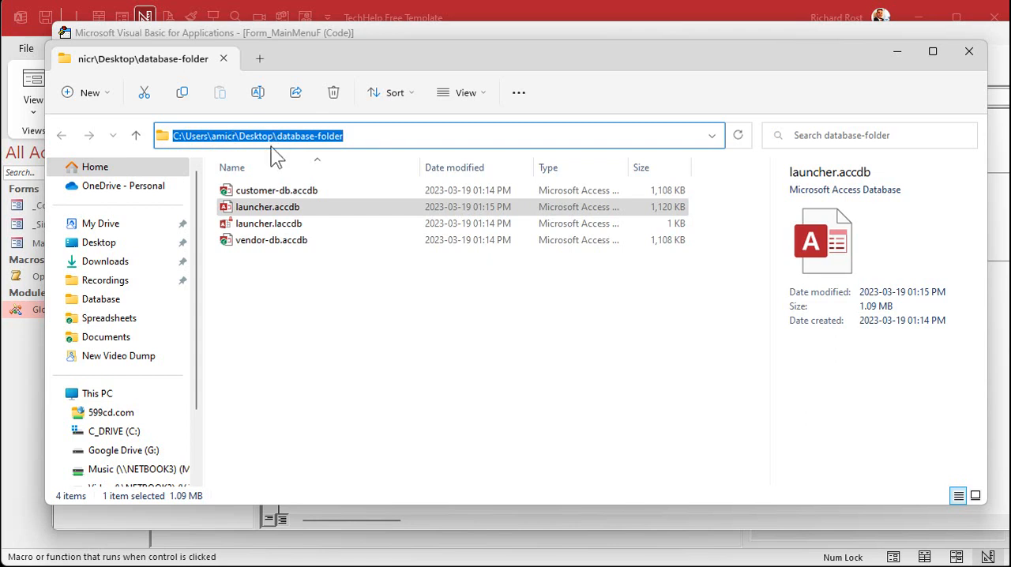
{"action": "mouse_move", "coordinate": [307, 158]}
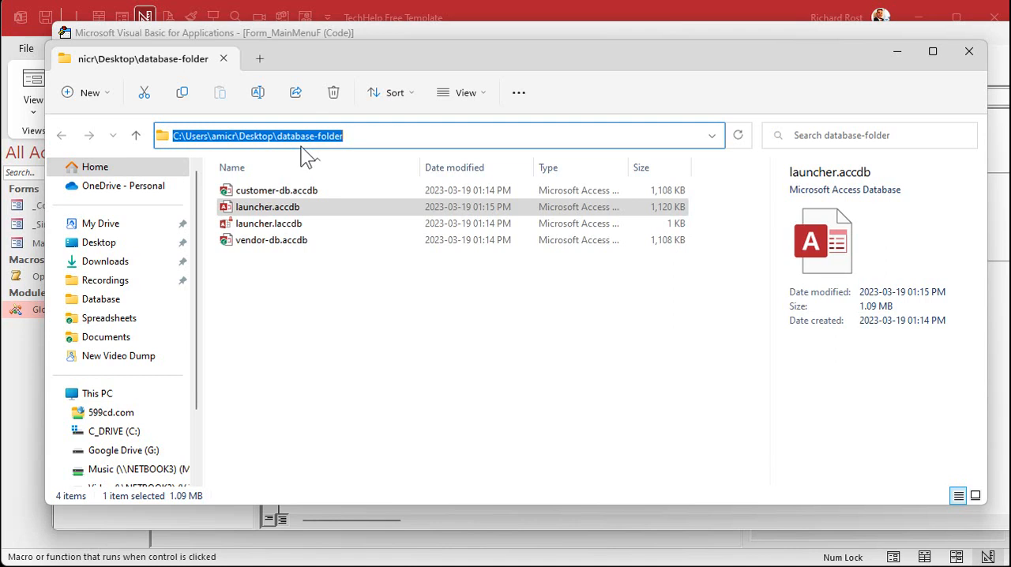
{"action": "left_click", "coordinate": [359, 136]}
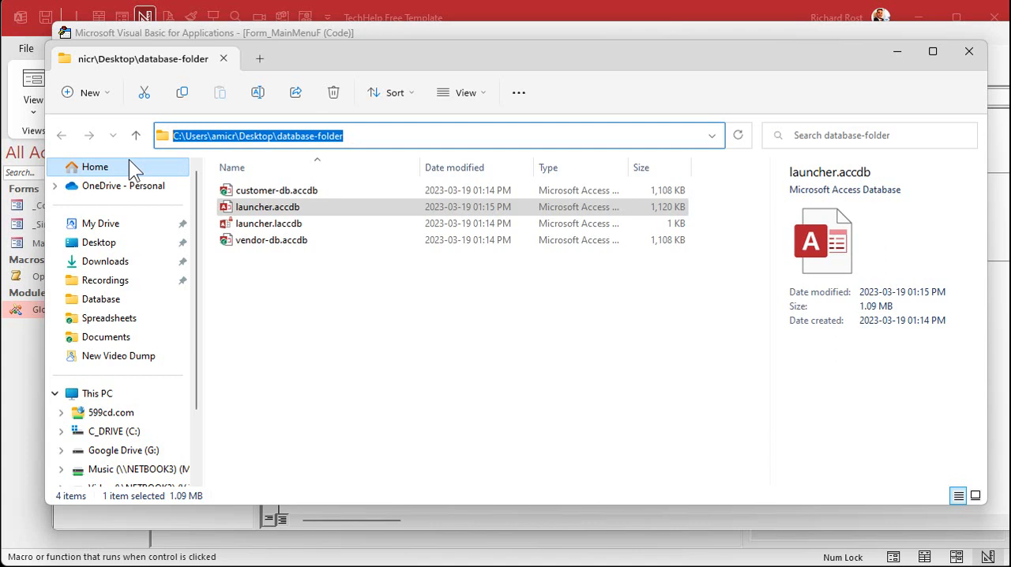
{"action": "mouse_move", "coordinate": [285, 198]}
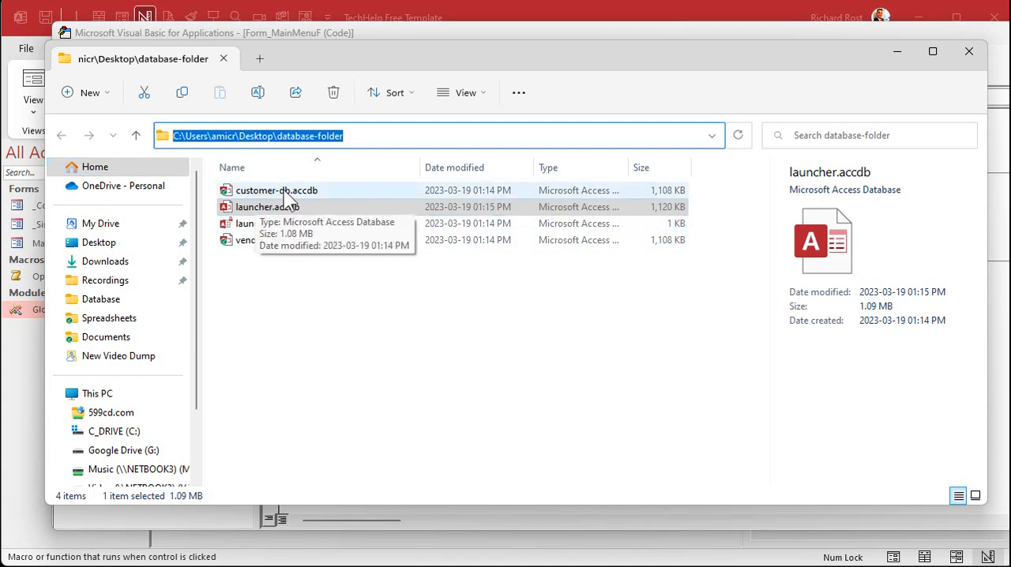
{"action": "mouse_move", "coordinate": [361, 227]}
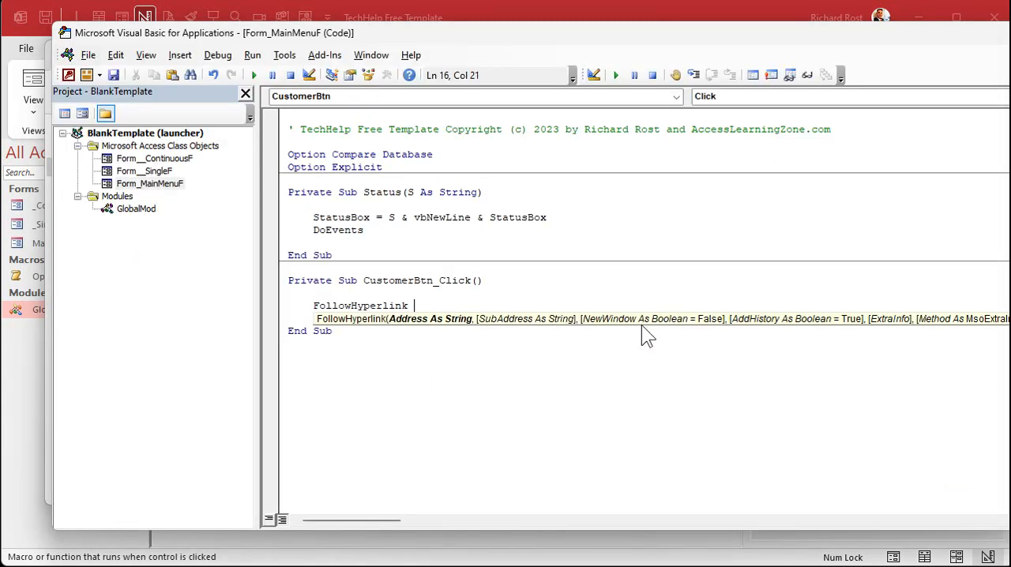
Give FollowHyperlink the path "C:\Users\amicr\Desktop\database-folder\customer-db.accdb"
{"action": "type", "text": "\"C:\\Users\\amicr\\Desktop\\database-folder\""}
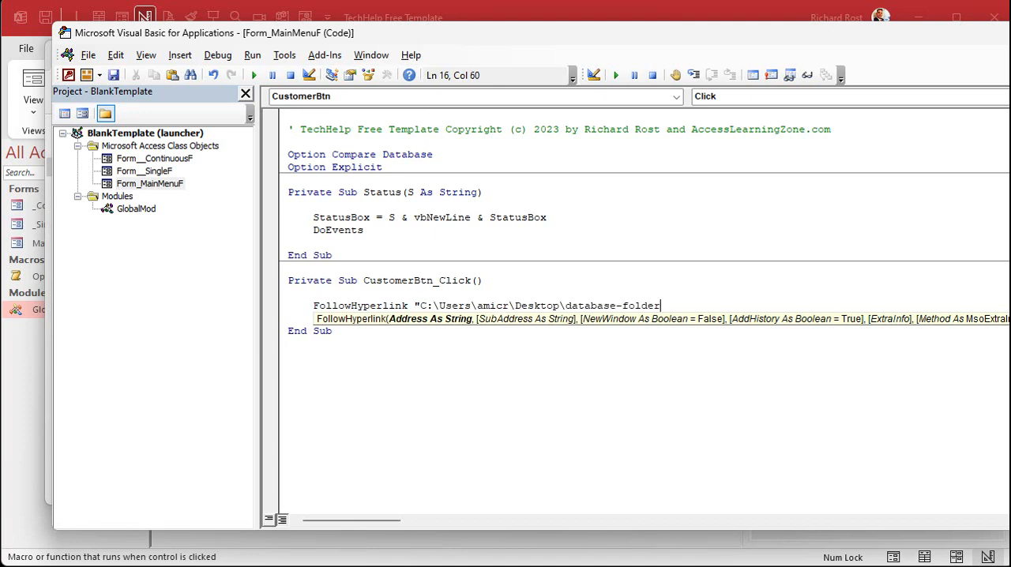
{"action": "type", "text": "\\"}
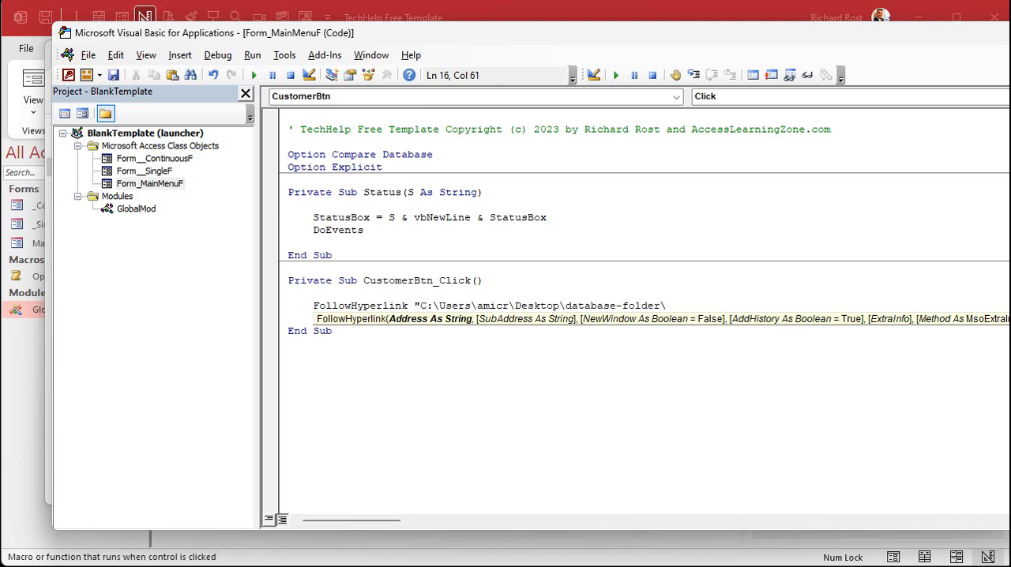
{"action": "type", "text": "customer-db.ac"}
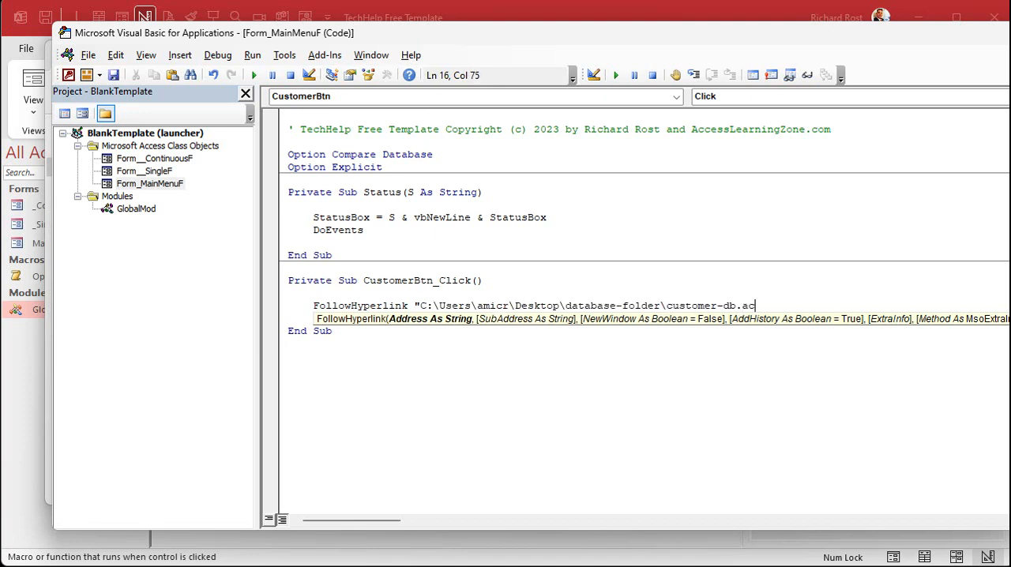
{"action": "type", "text": "cdb\""}
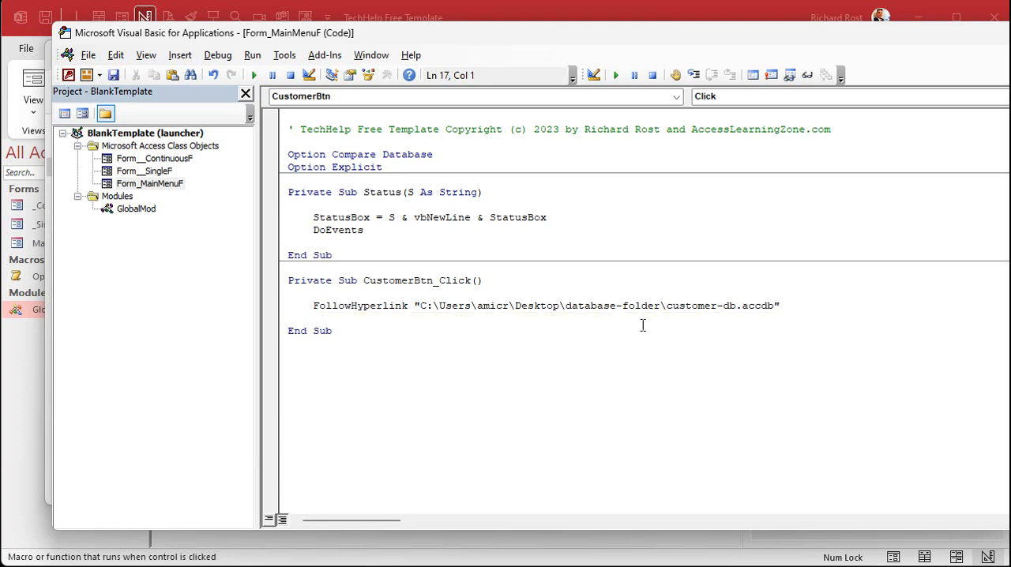
Finish the hyperlink code, run the OpenMainMenu macro, and launch the Customers database
{"action": "left_click", "coordinate": [289, 318]}
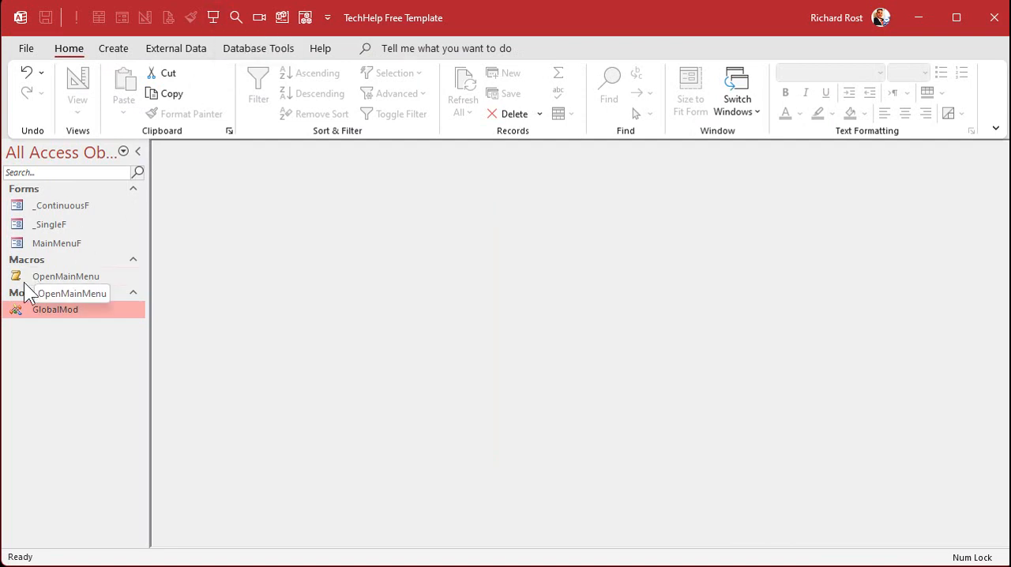
{"action": "double_click", "coordinate": [66, 276]}
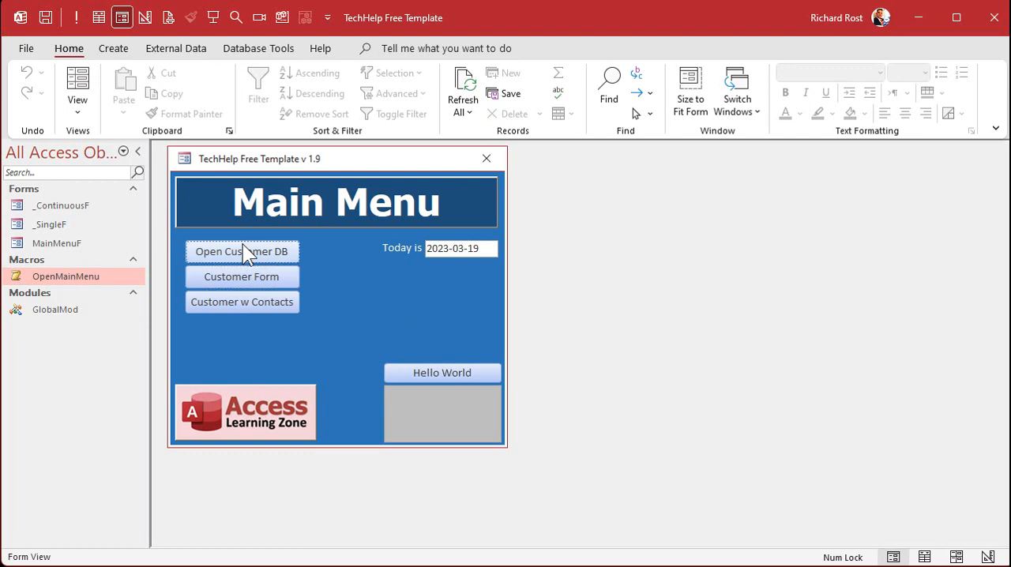
{"action": "left_click", "coordinate": [242, 252]}
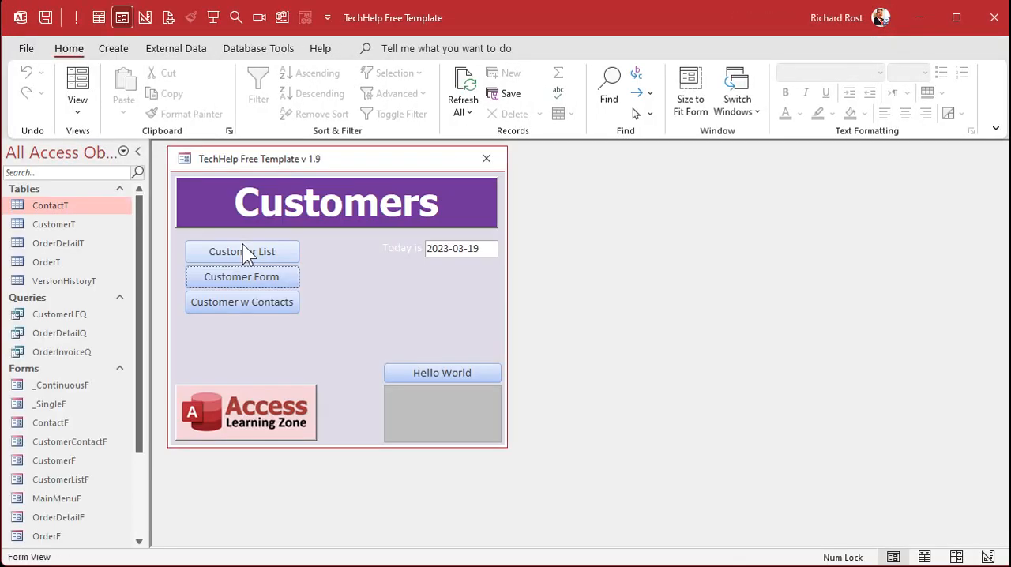
{"action": "mouse_move", "coordinate": [380, 287]}
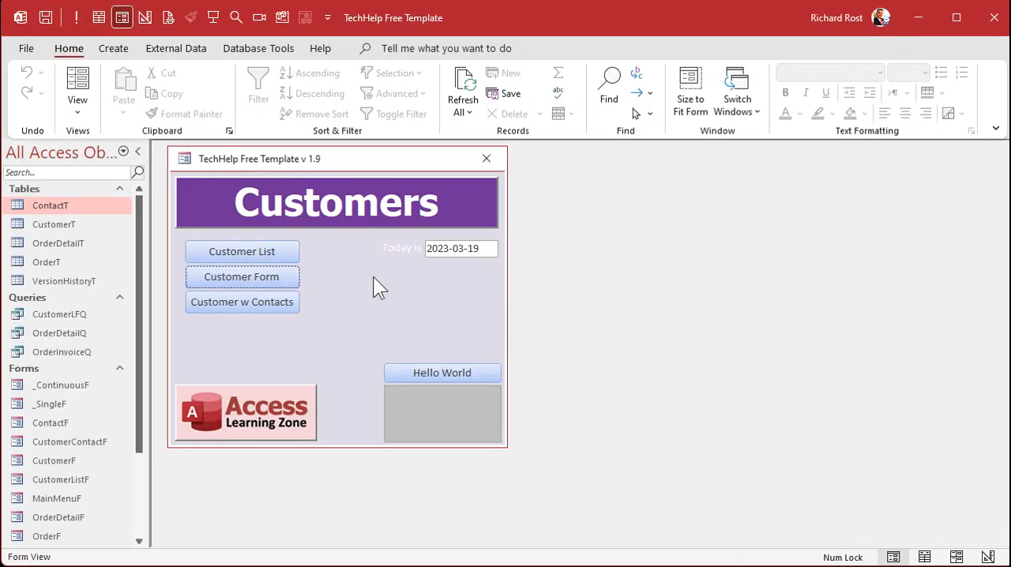
{"action": "mouse_move", "coordinate": [405, 320]}
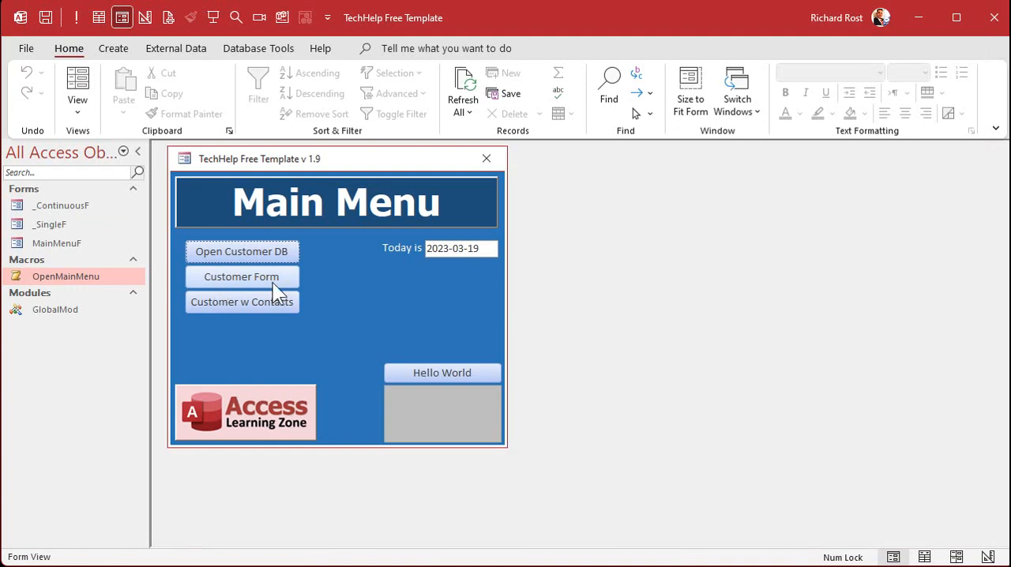
Switch the main menu to design view and rename the second button VendorBtn
{"action": "right_click", "coordinate": [277, 288]}
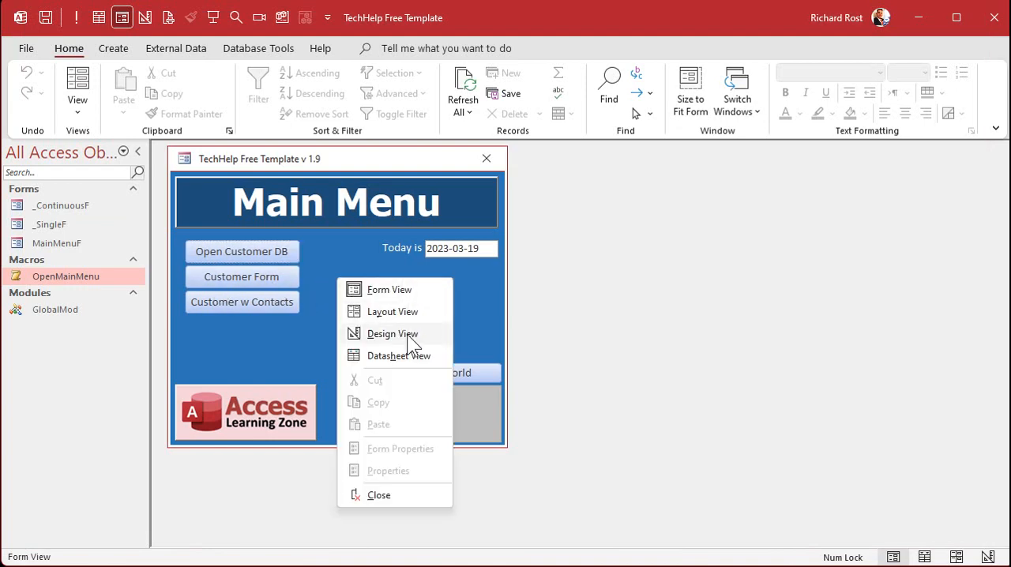
{"action": "left_click", "coordinate": [392, 333]}
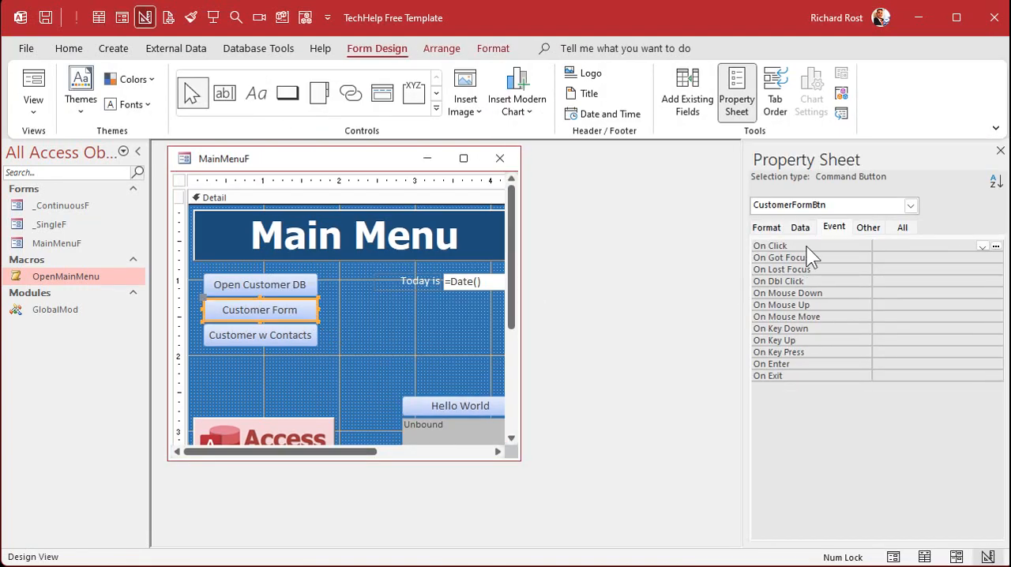
{"action": "left_click", "coordinate": [901, 227]}
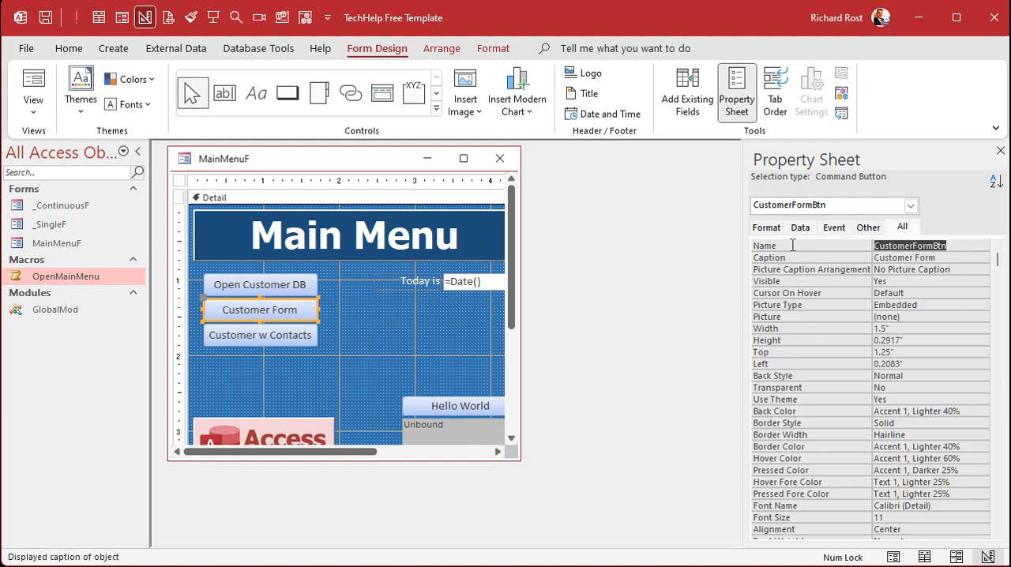
{"action": "type", "text": "VendorBtn"}
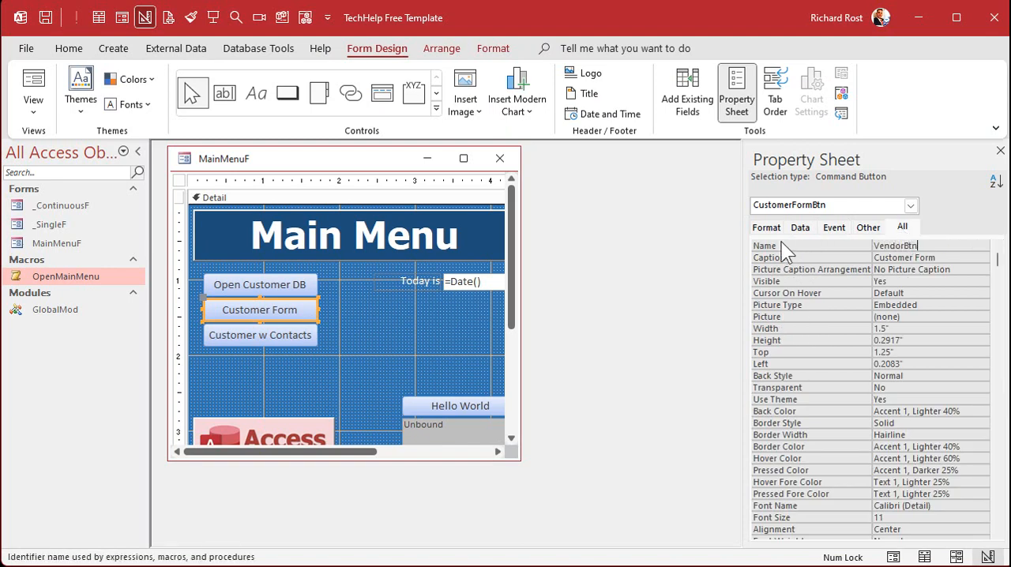
Create VendorBtn's click event code pointing the hyperlink to the vendor database
{"action": "right_click", "coordinate": [260, 309]}
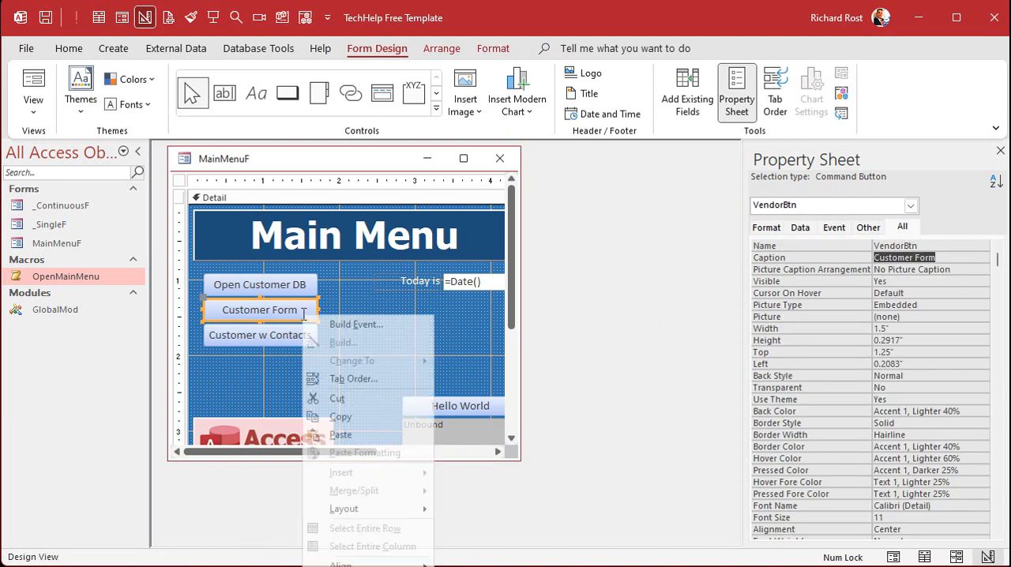
{"action": "left_click", "coordinate": [356, 324]}
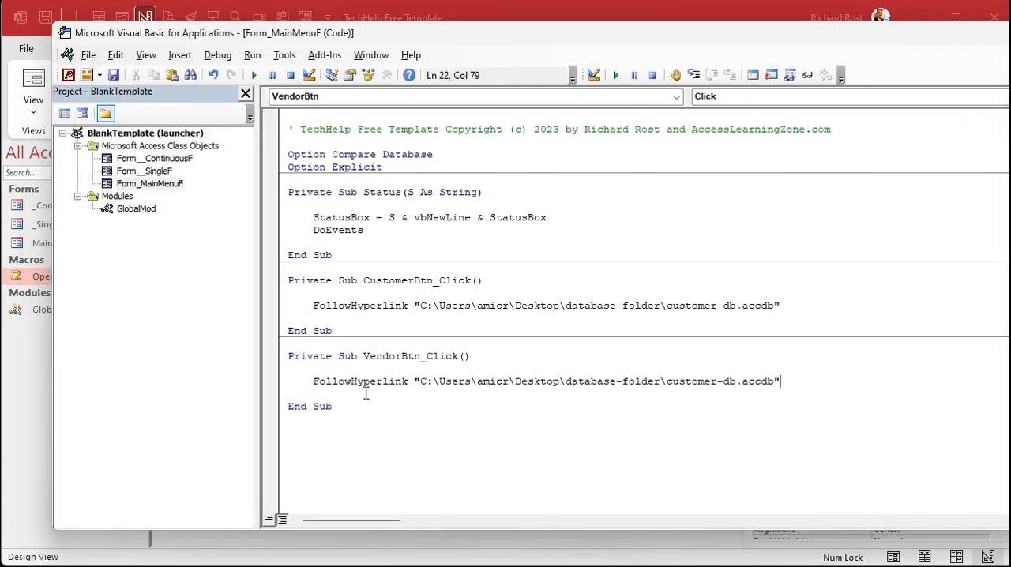
{"action": "type", "text": "ve"}
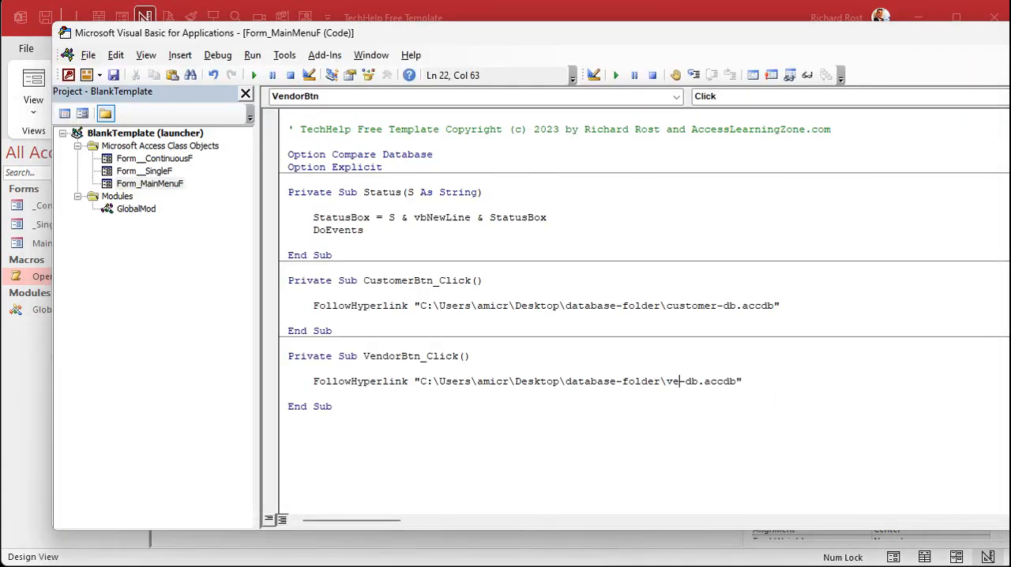
{"action": "type", "text": "ndor"}
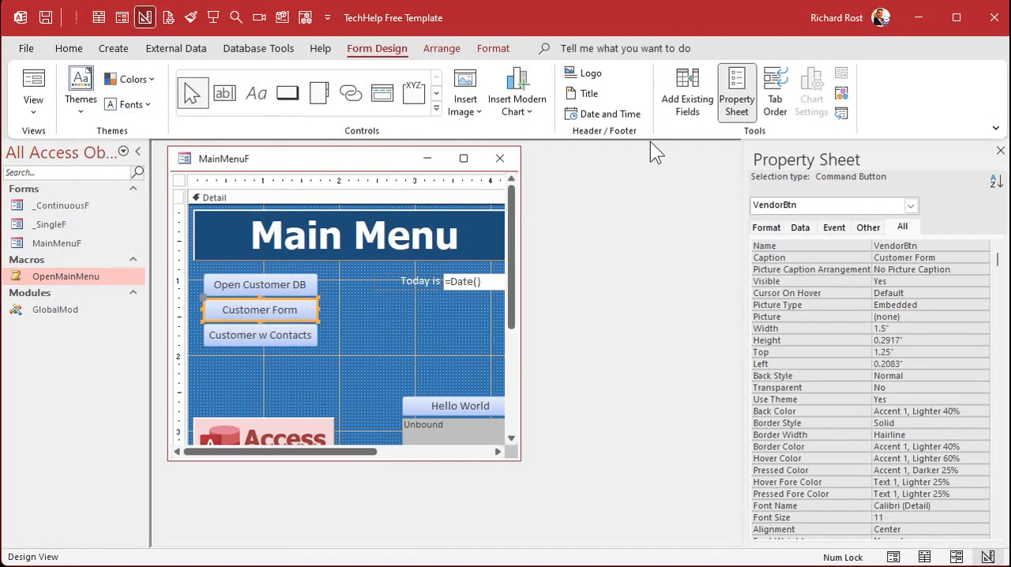
Set the second button's caption to 'Open Vendor DB'
{"action": "left_click", "coordinate": [260, 335]}
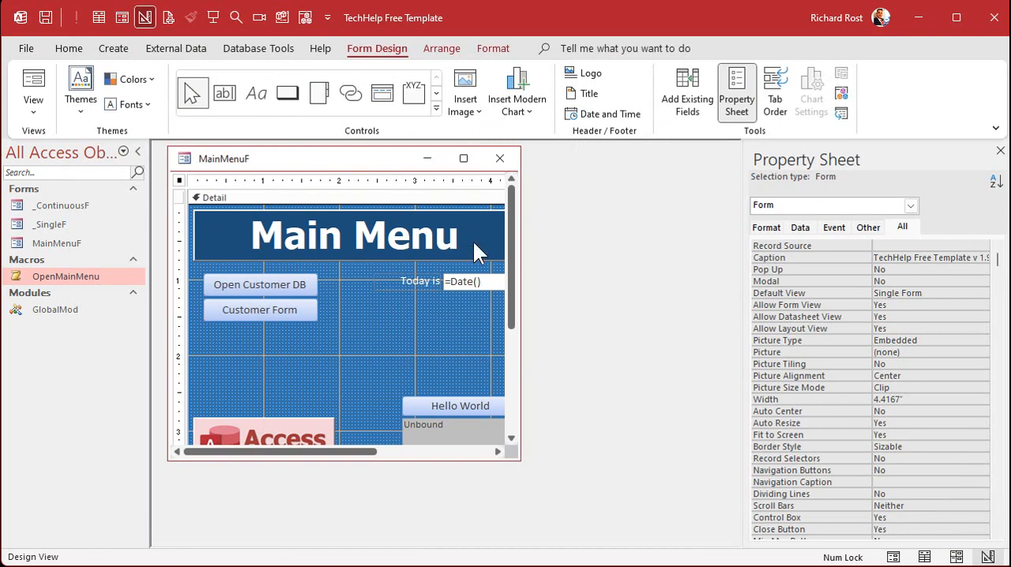
{"action": "left_click", "coordinate": [499, 158]}
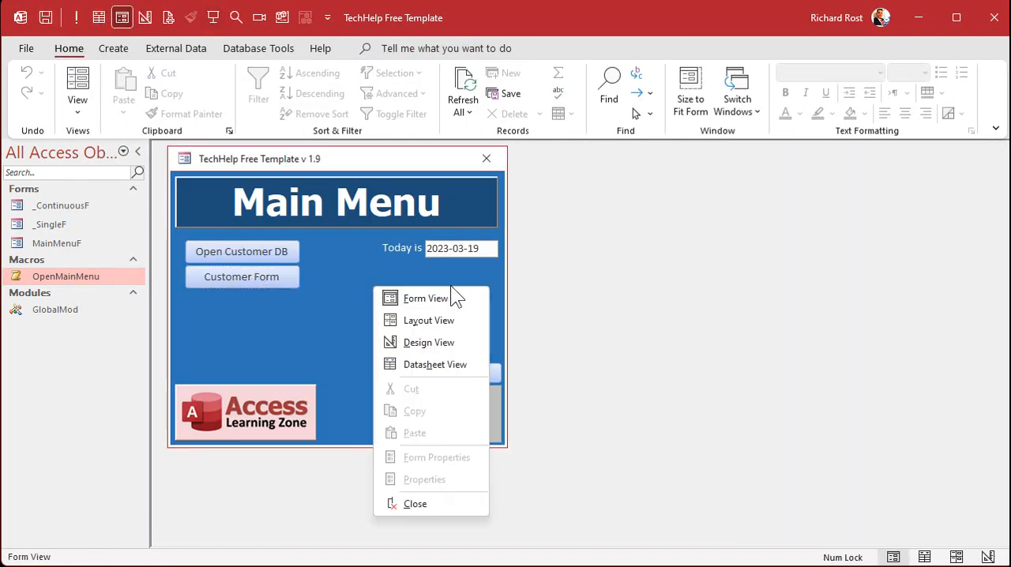
{"action": "left_click", "coordinate": [429, 342]}
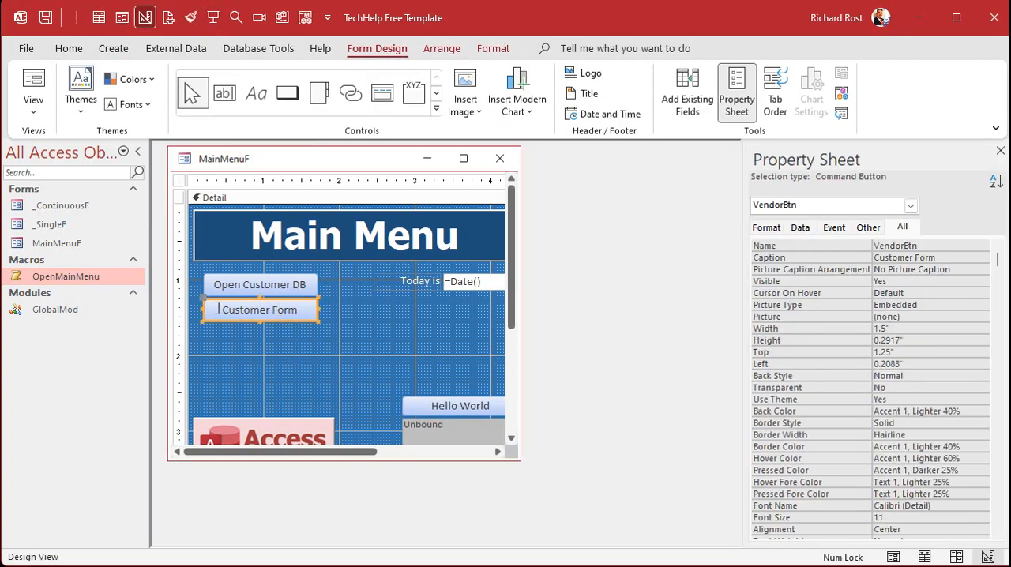
{"action": "type", "text": "Open V"}
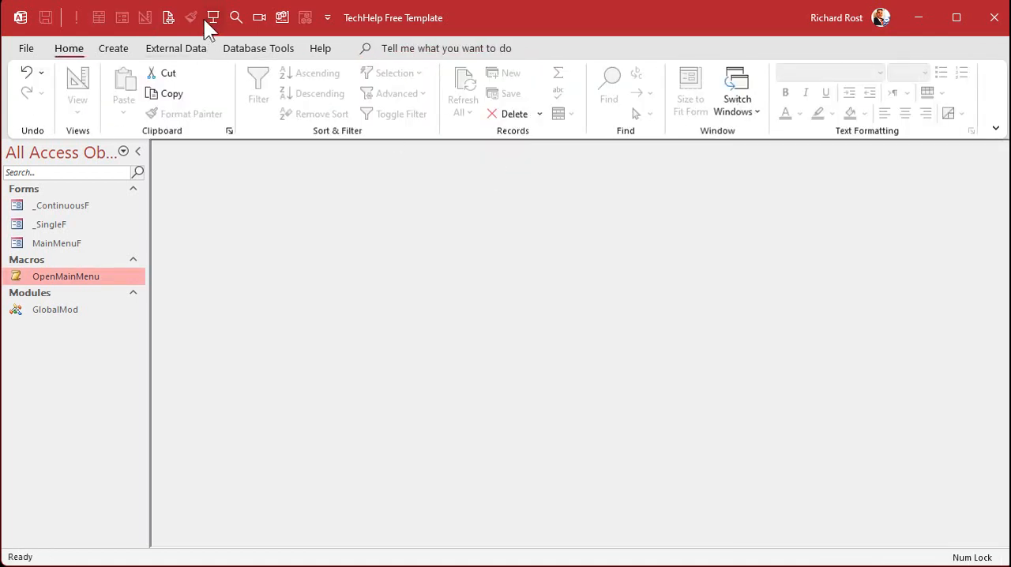
Open MainMenuF and launch the Vendors database via Open Vendor DB
{"action": "double_click", "coordinate": [65, 276]}
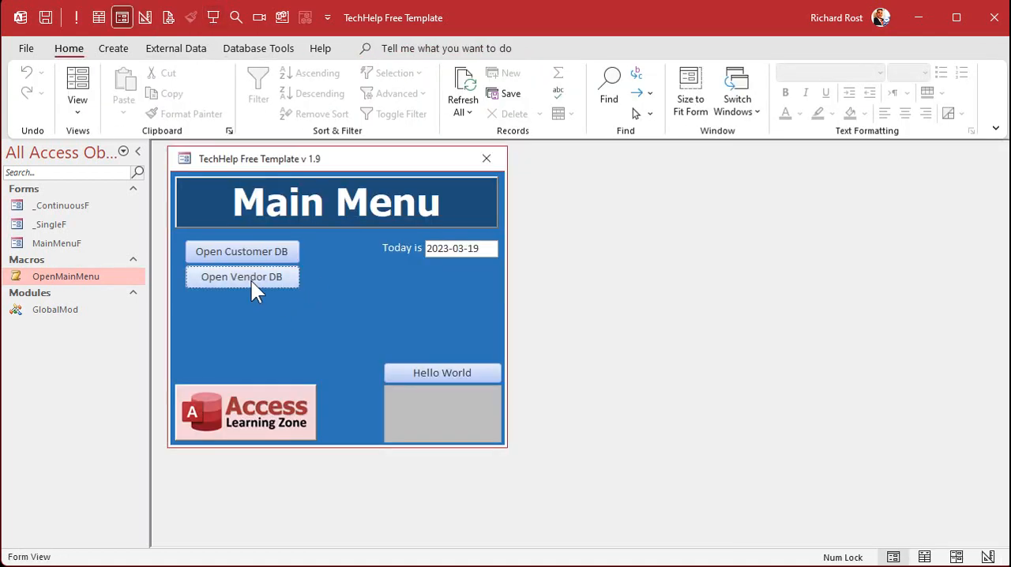
{"action": "left_click", "coordinate": [241, 277]}
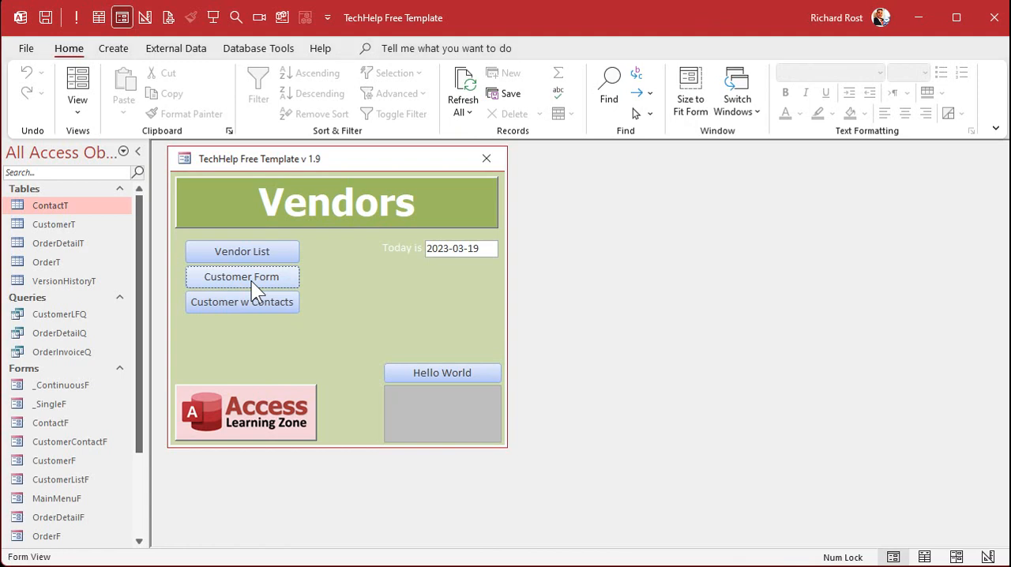
{"action": "mouse_move", "coordinate": [703, 150]}
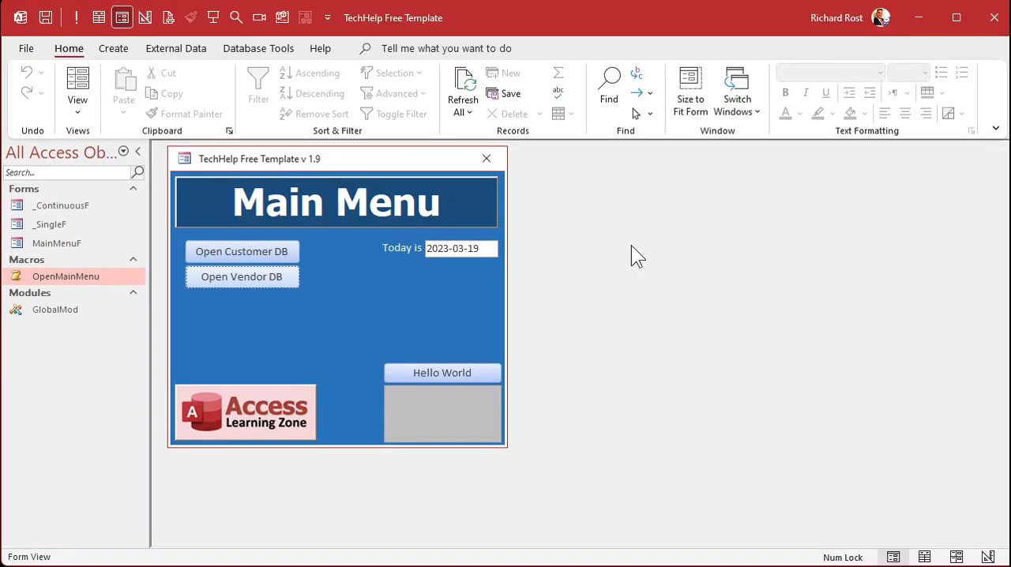
{"action": "mouse_move", "coordinate": [418, 328]}
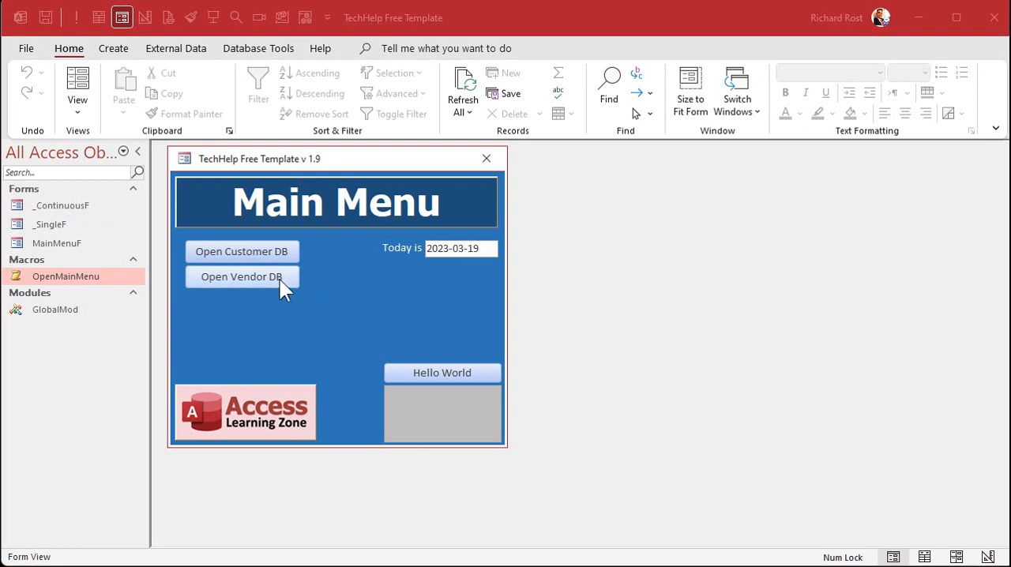
{"action": "mouse_move", "coordinate": [321, 393]}
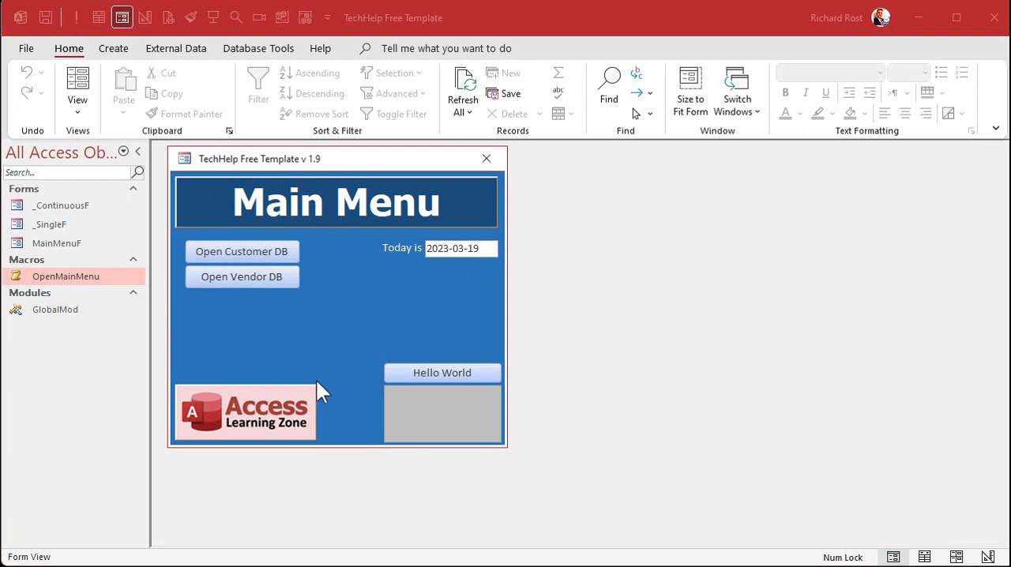
{"action": "mouse_move", "coordinate": [243, 277]}
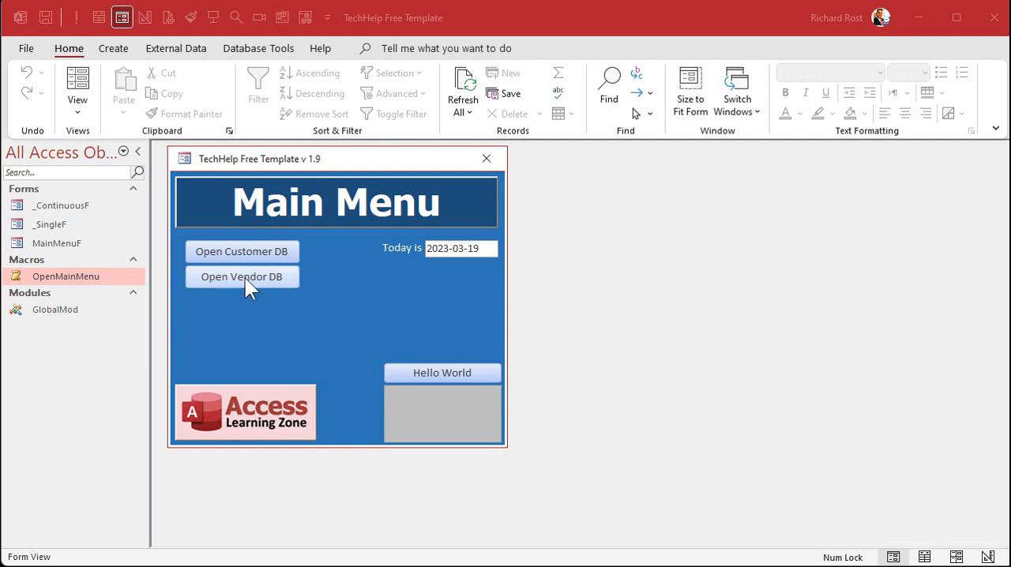
{"action": "mouse_move", "coordinate": [261, 294]}
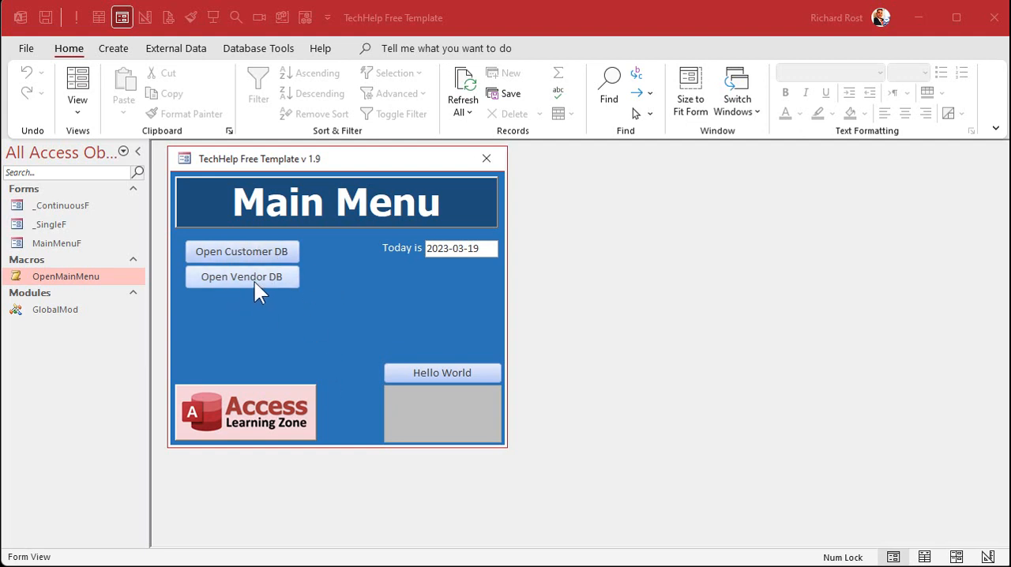
{"action": "mouse_move", "coordinate": [261, 300]}
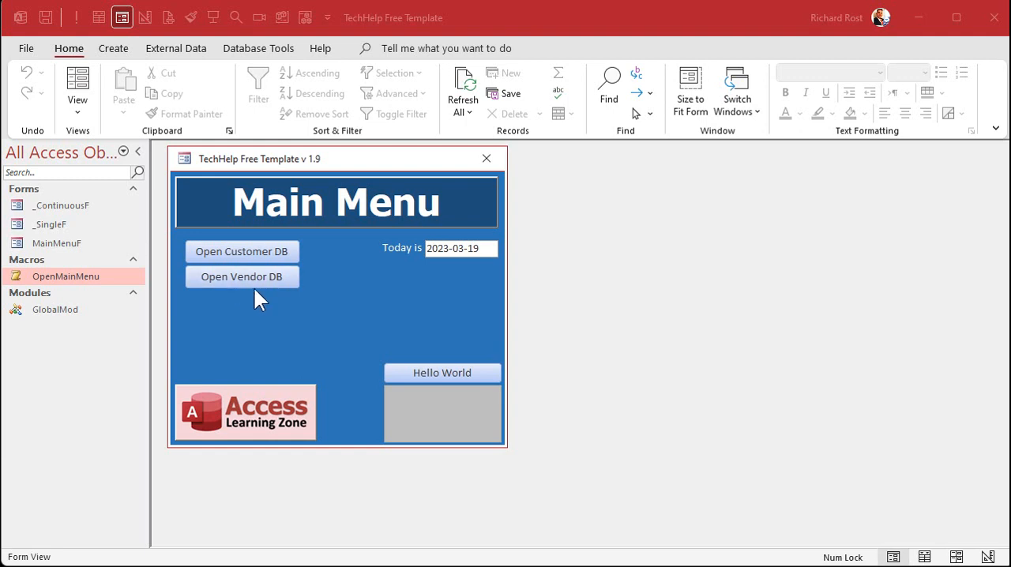
{"action": "mouse_move", "coordinate": [261, 287]}
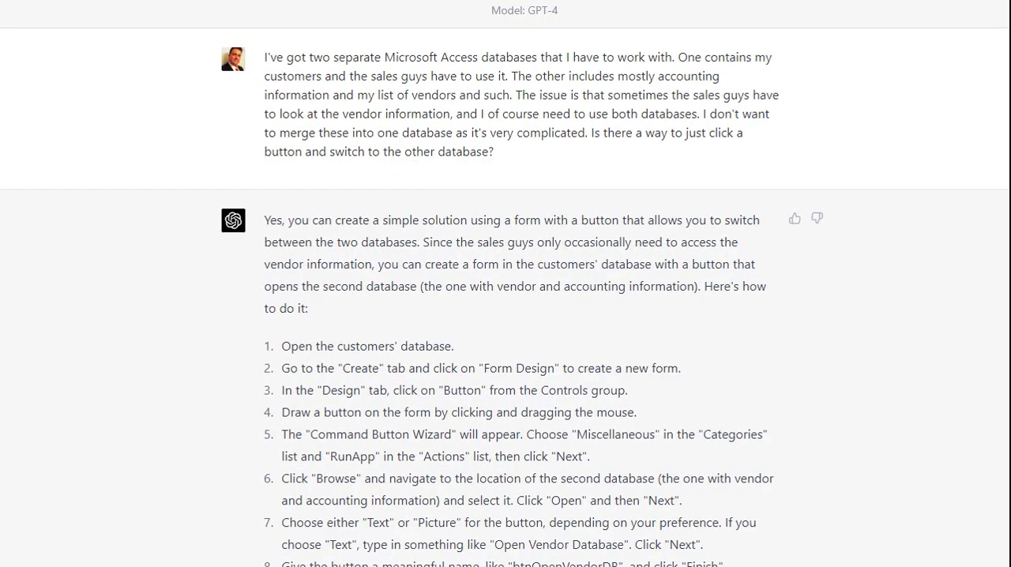
{"action": "mouse_move", "coordinate": [510, 117]}
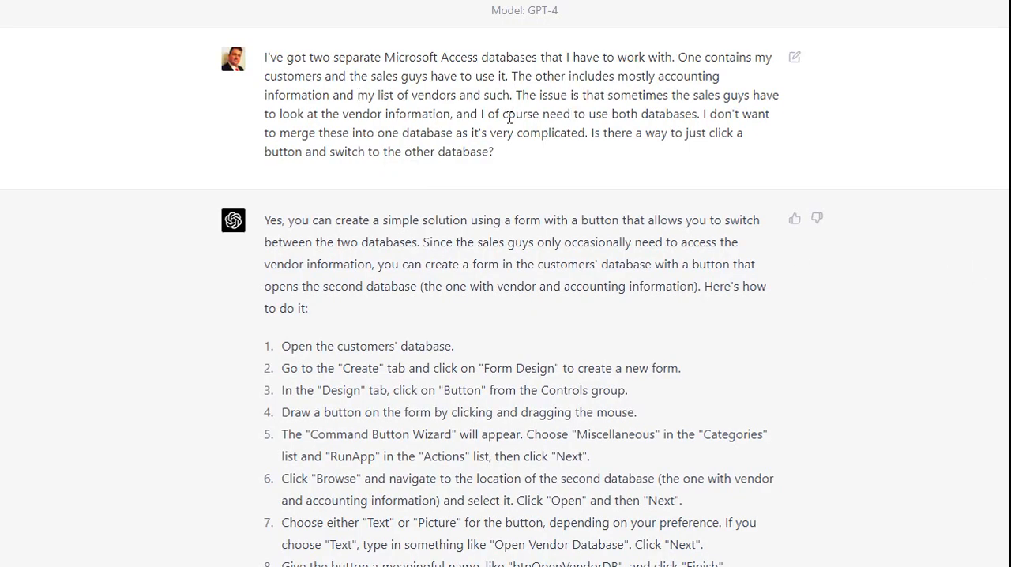
{"action": "mouse_move", "coordinate": [526, 340]}
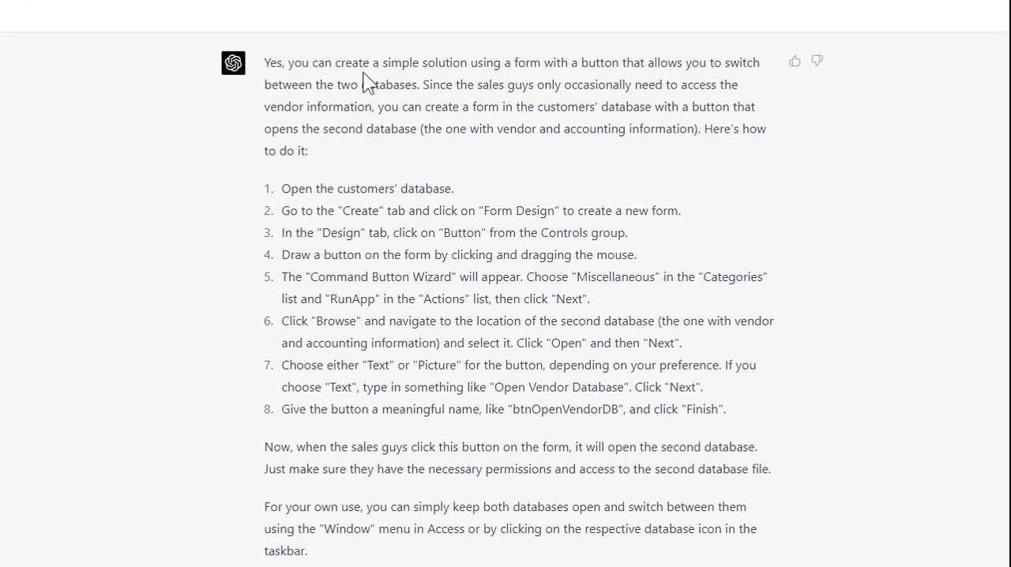
{"action": "mouse_move", "coordinate": [718, 61]}
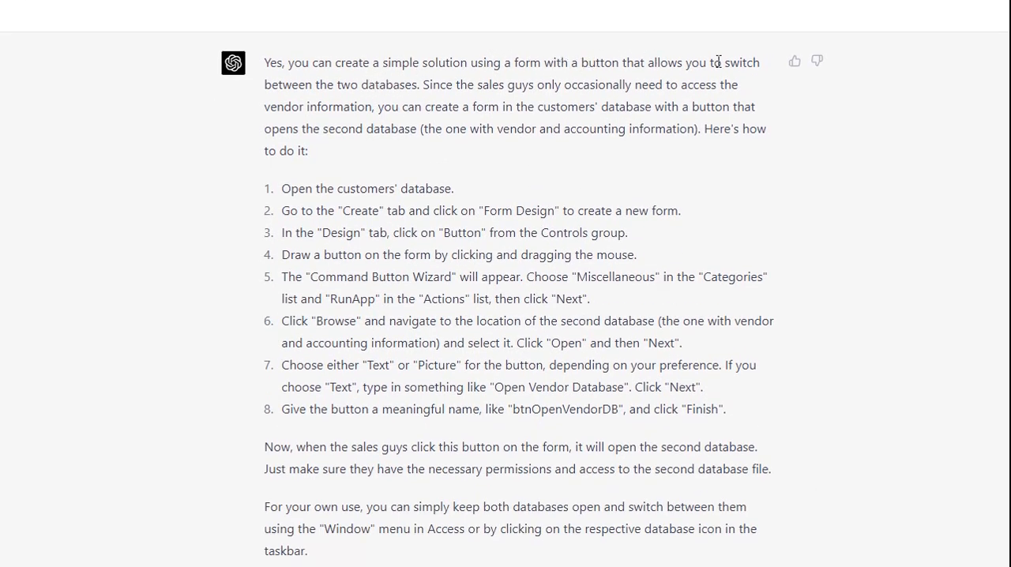
{"action": "mouse_move", "coordinate": [458, 346]}
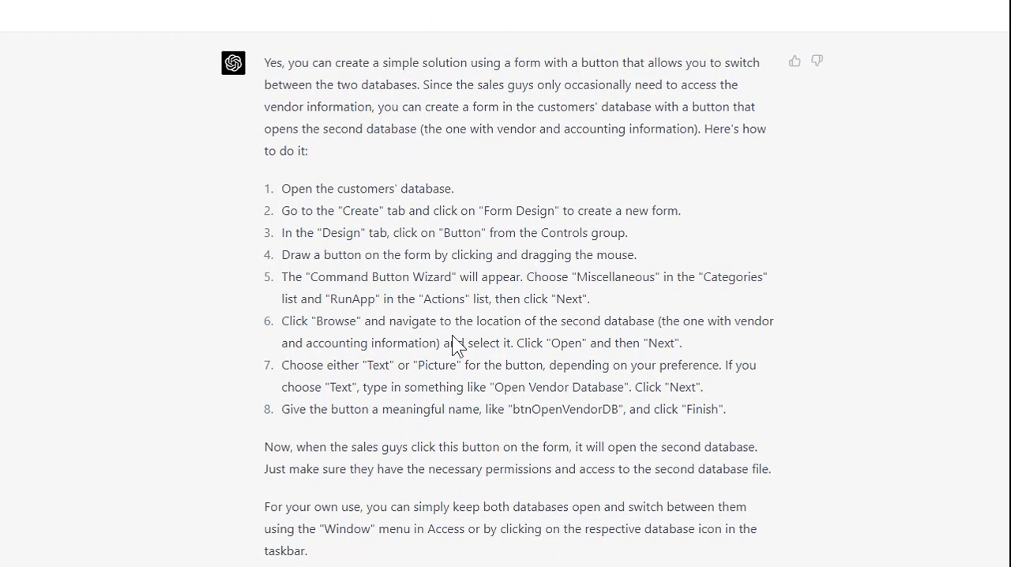
{"action": "mouse_move", "coordinate": [347, 279]}
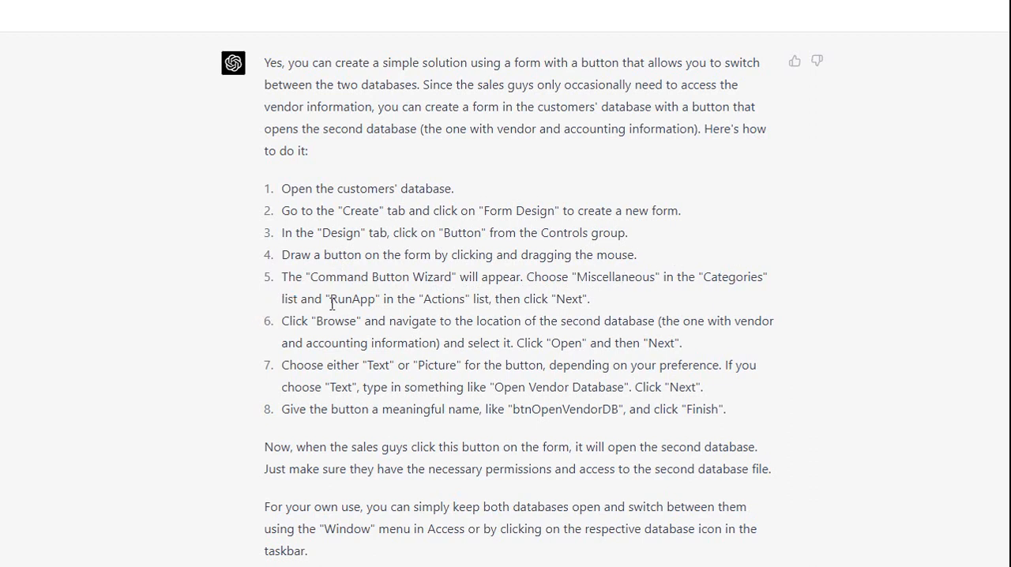
{"action": "mouse_move", "coordinate": [624, 304]}
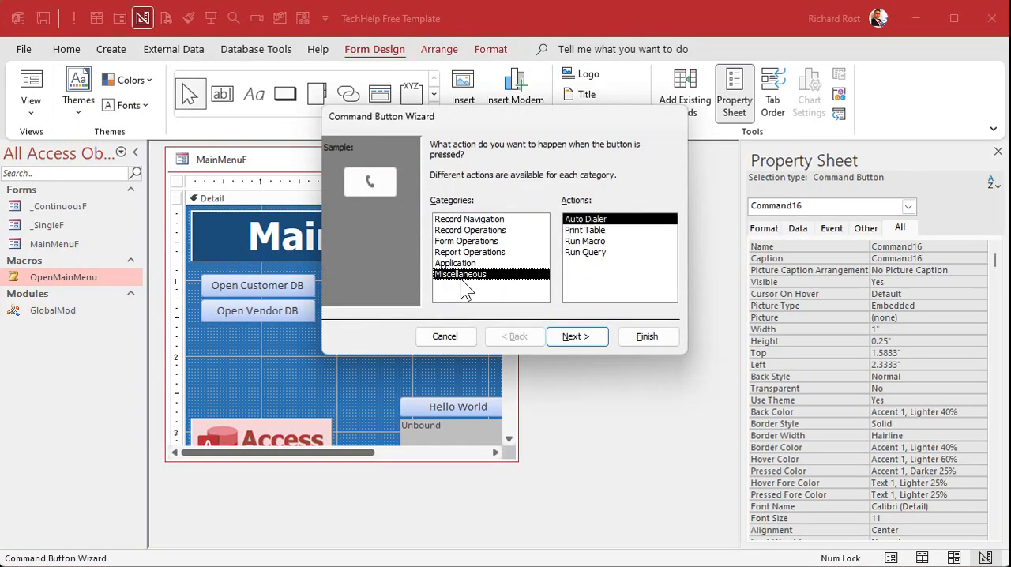
{"action": "mouse_move", "coordinate": [594, 279]}
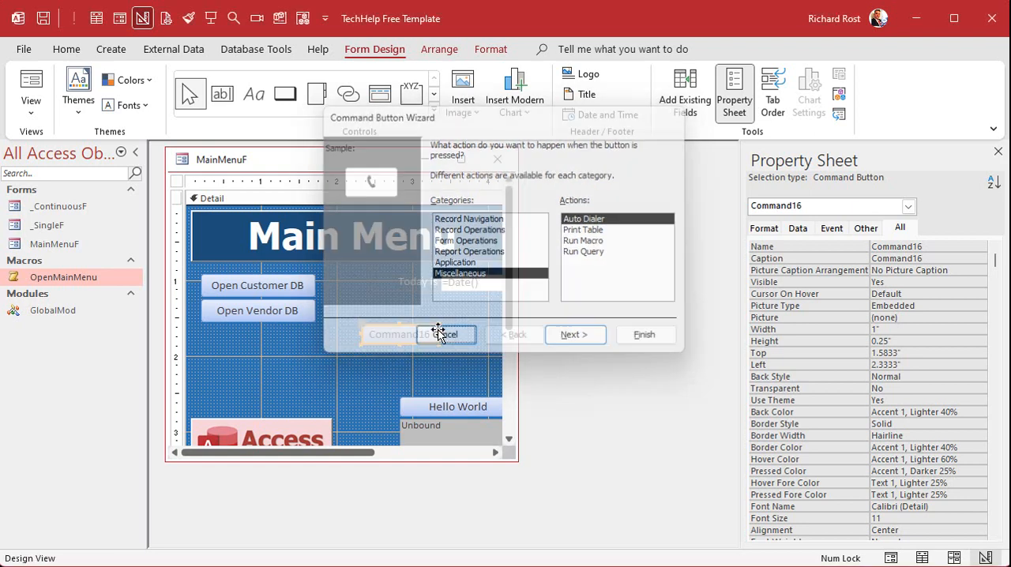
Cancel the Command Button Wizard without choosing an action
{"action": "left_click", "coordinate": [450, 334]}
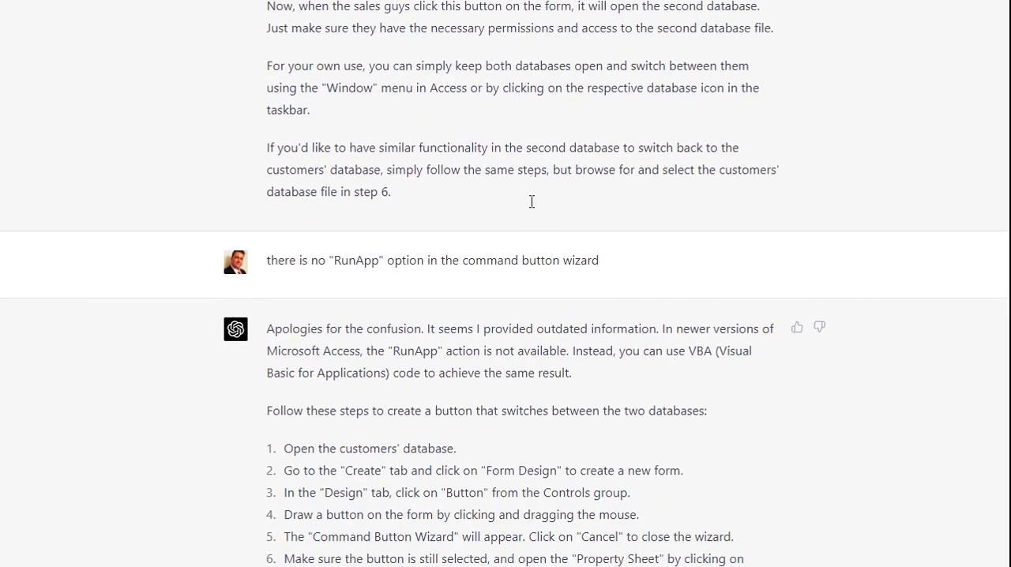
{"action": "scroll", "scroll_direction": "down", "scroll_amount": 3}
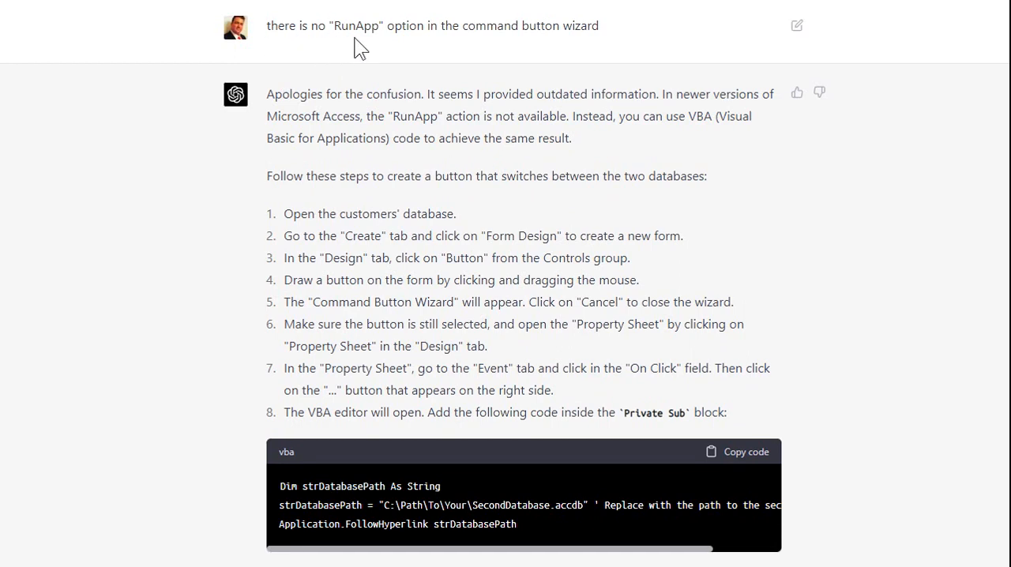
{"action": "mouse_move", "coordinate": [354, 85]}
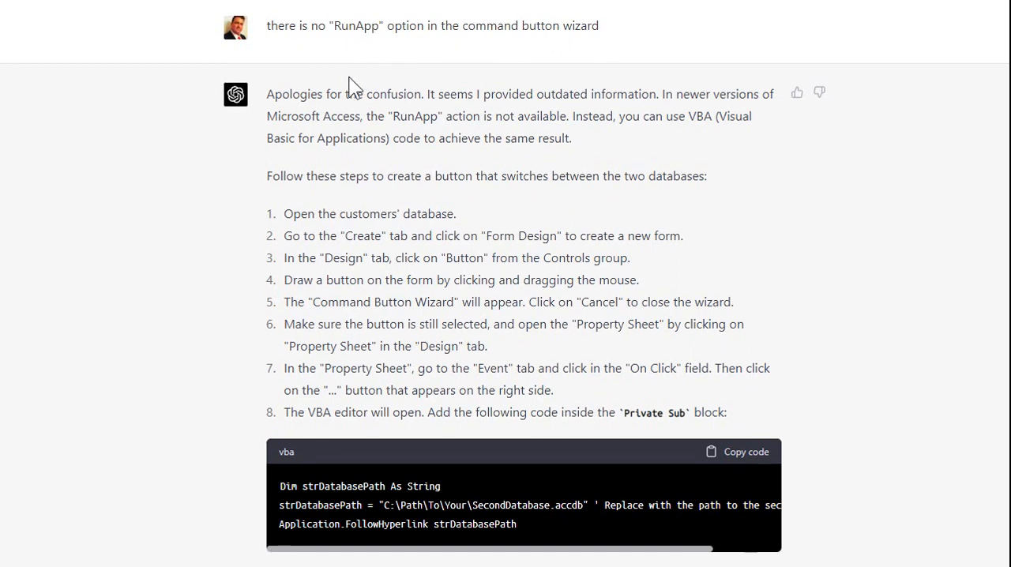
{"action": "mouse_move", "coordinate": [516, 96]}
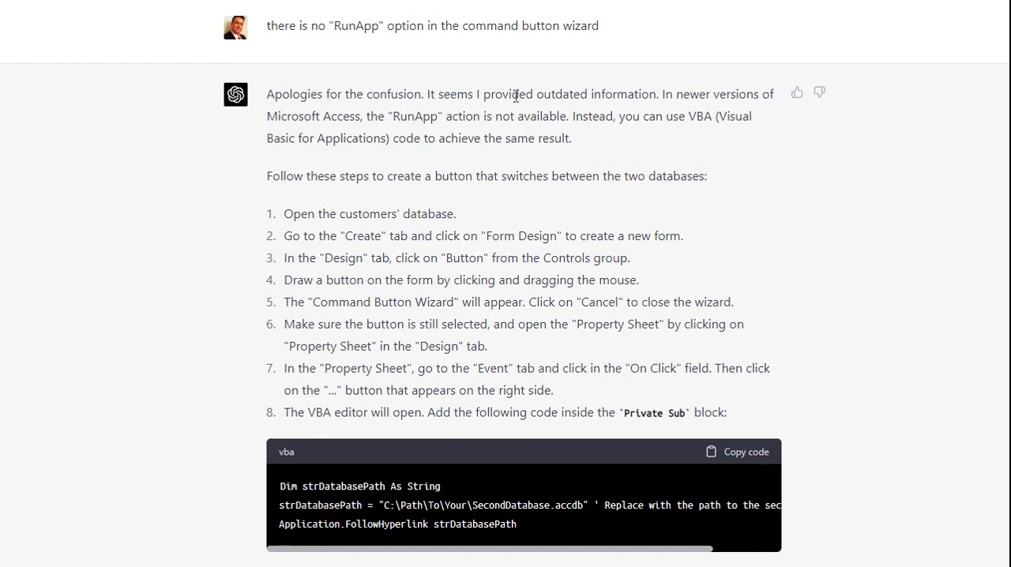
{"action": "scroll", "scroll_direction": "down", "scroll_amount": 3}
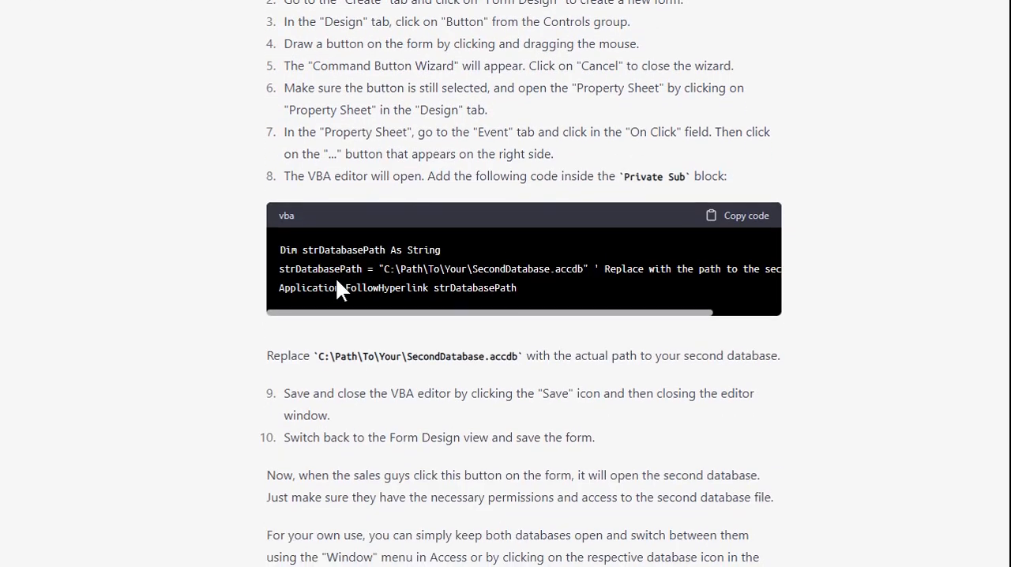
{"action": "mouse_move", "coordinate": [894, 277]}
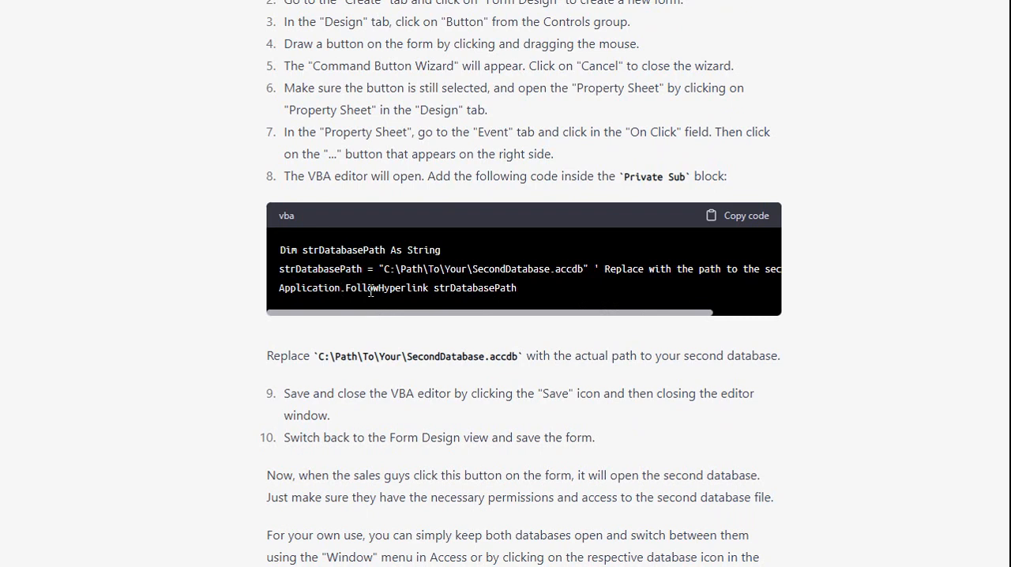
{"action": "mouse_move", "coordinate": [306, 290]}
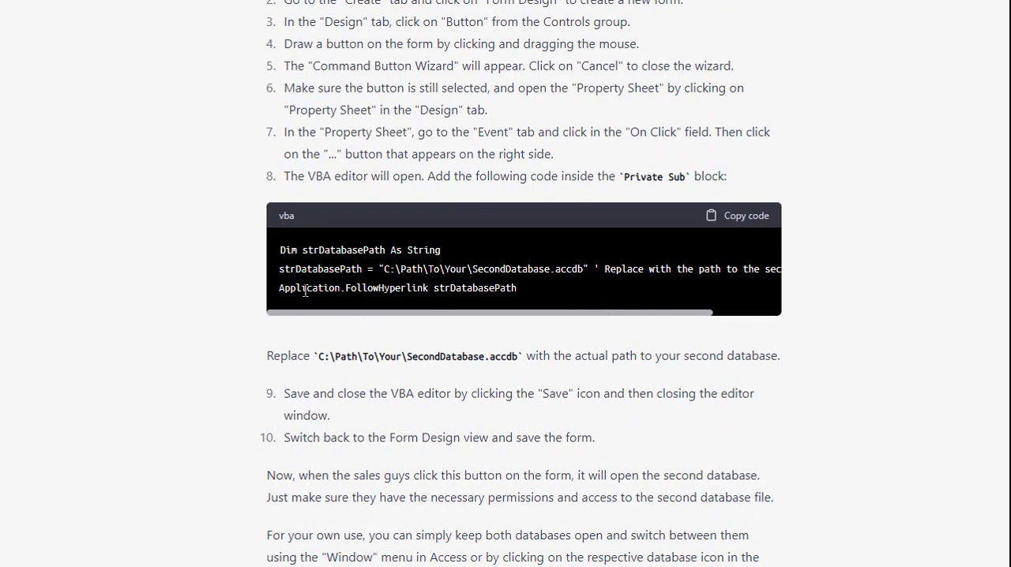
{"action": "double_click", "coordinate": [309, 287]}
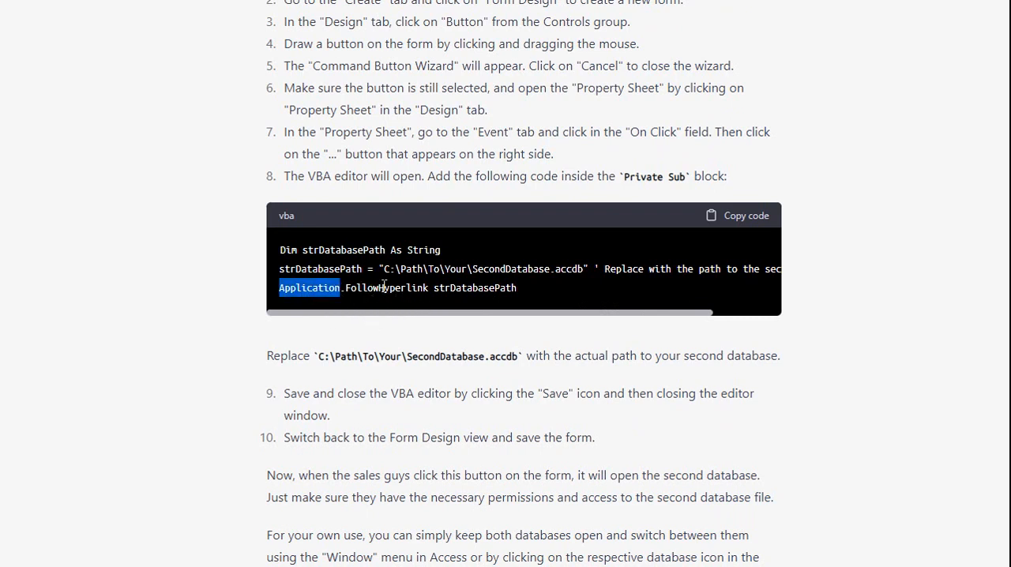
{"action": "double_click", "coordinate": [387, 287]}
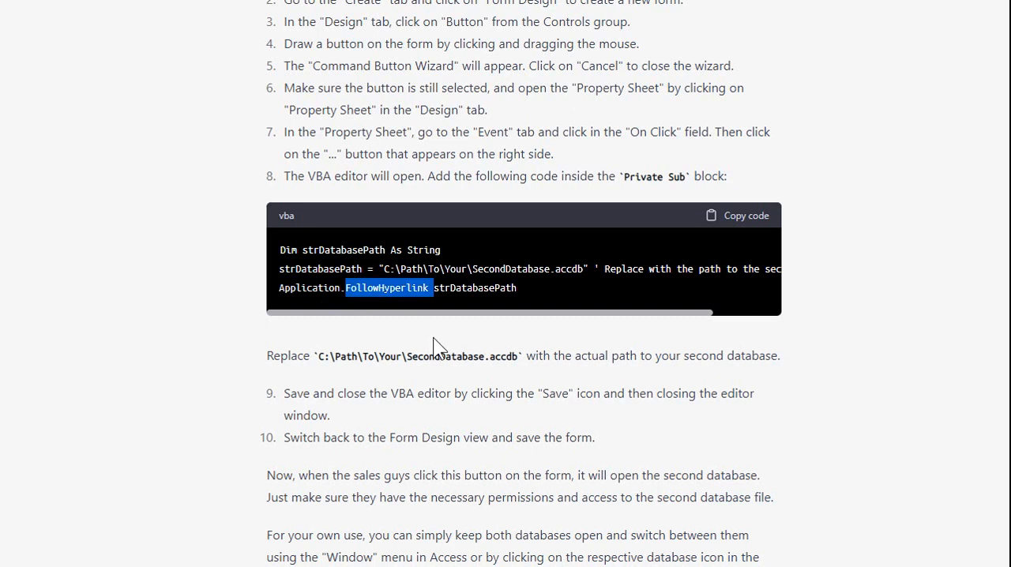
{"action": "scroll", "scroll_direction": "down", "scroll_amount": 3}
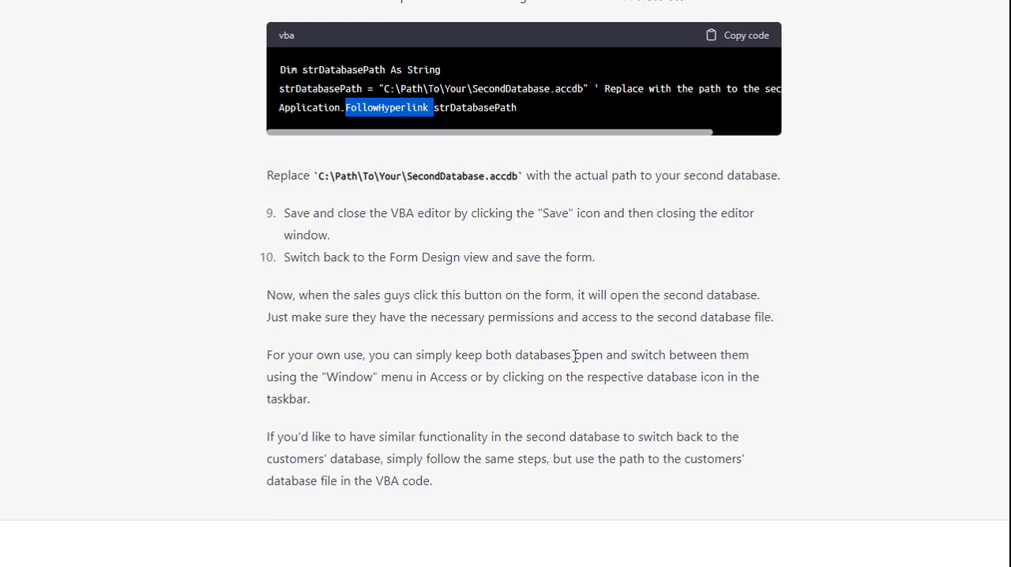
{"action": "scroll", "scroll_direction": "up", "scroll_amount": 3}
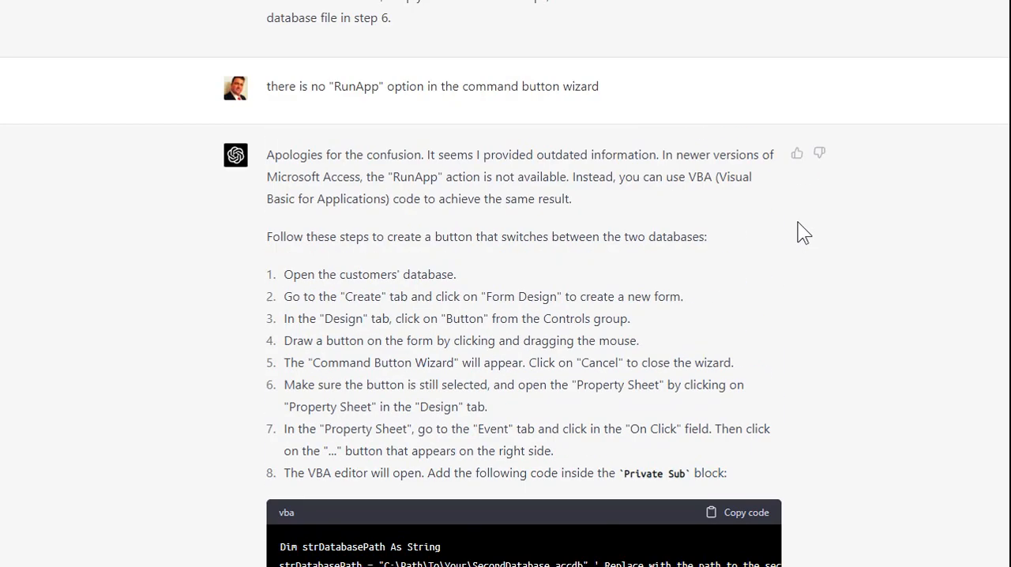
{"action": "scroll", "scroll_direction": "up", "scroll_amount": 3}
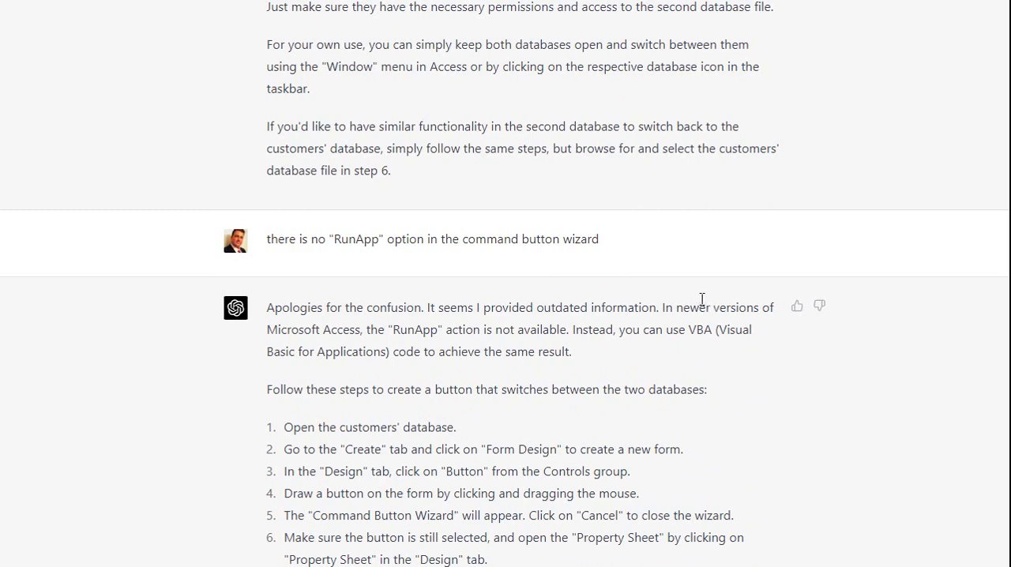
{"action": "scroll", "scroll_direction": "up", "scroll_amount": 3}
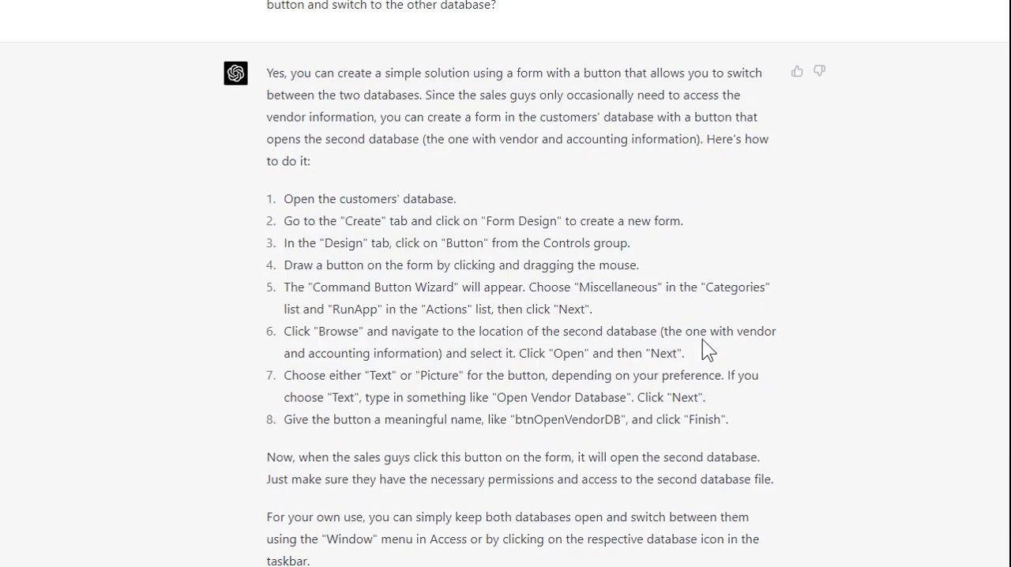
{"action": "scroll", "scroll_direction": "up", "scroll_amount": 3}
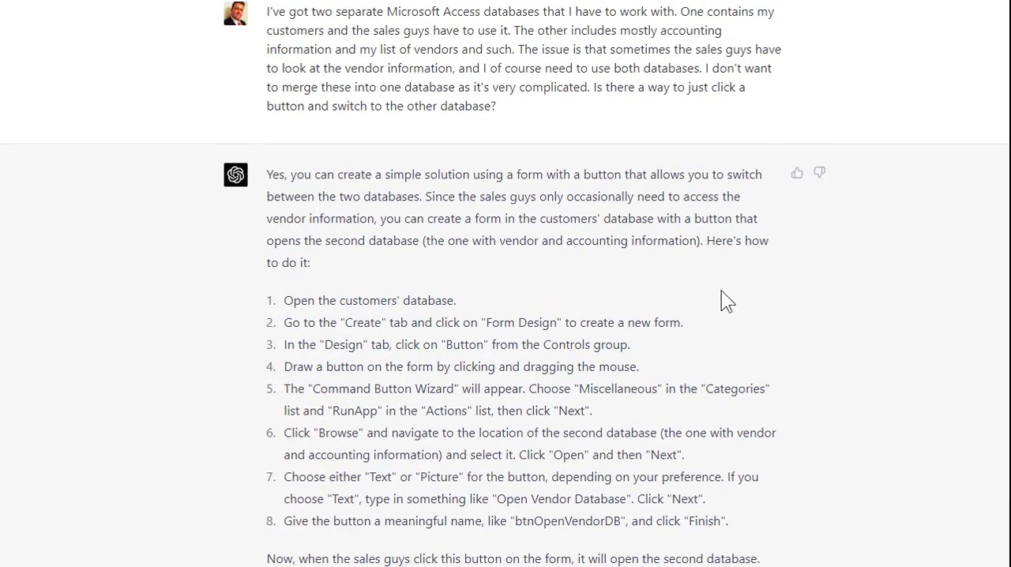